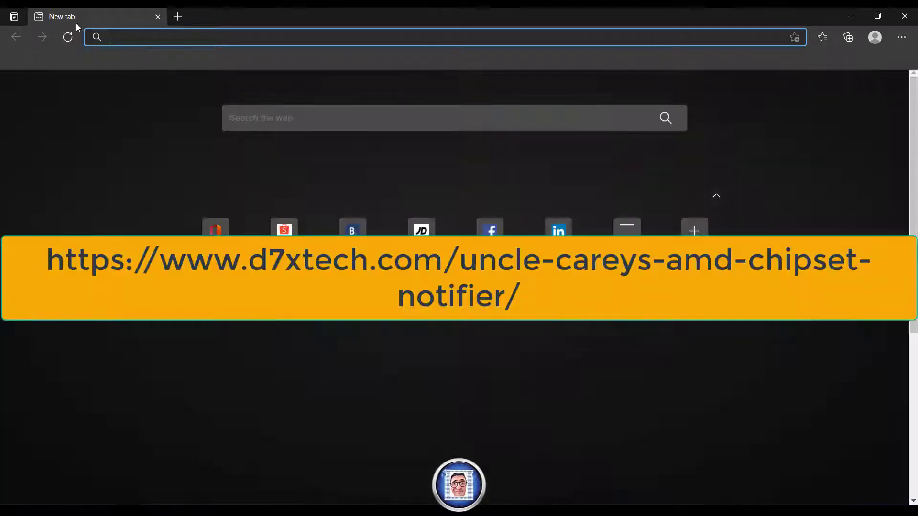
Load the d7xtech.com Uncle Carey's AMD Chipset Notifier page in Edge
key("Return")
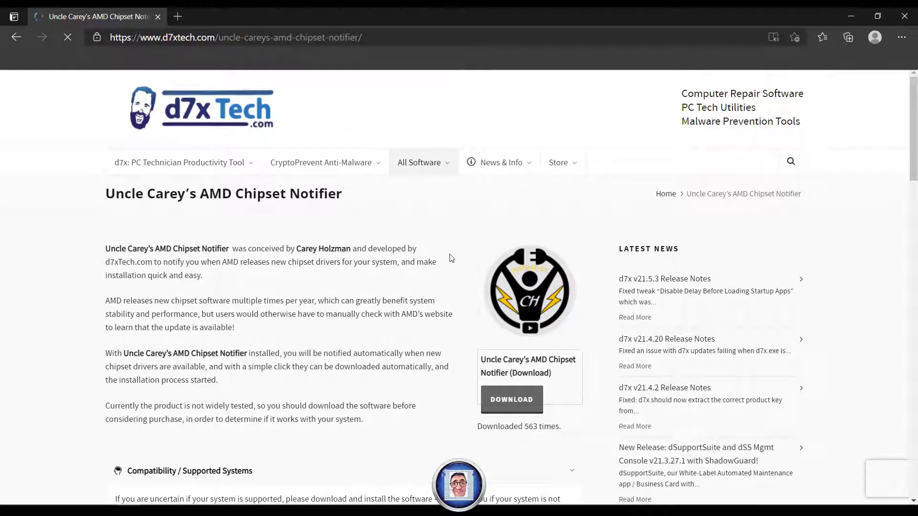
scroll("down", 3)
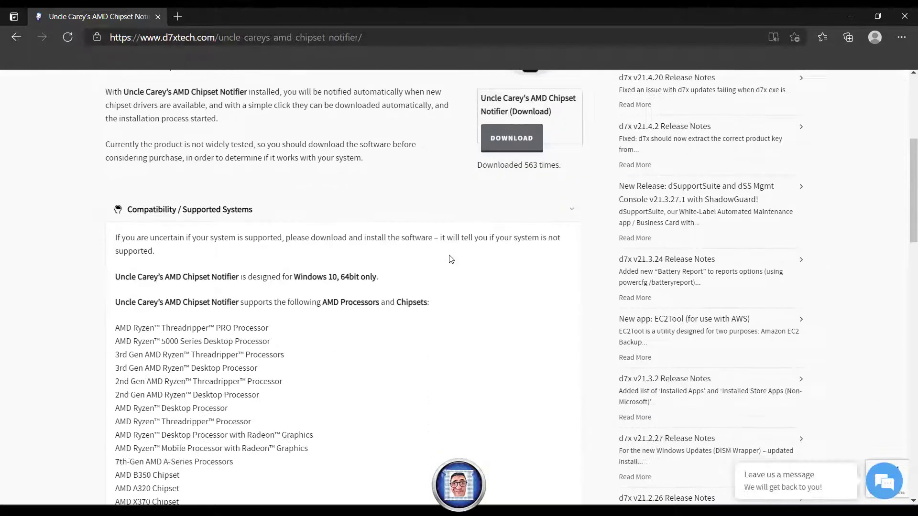
scroll("down", 3)
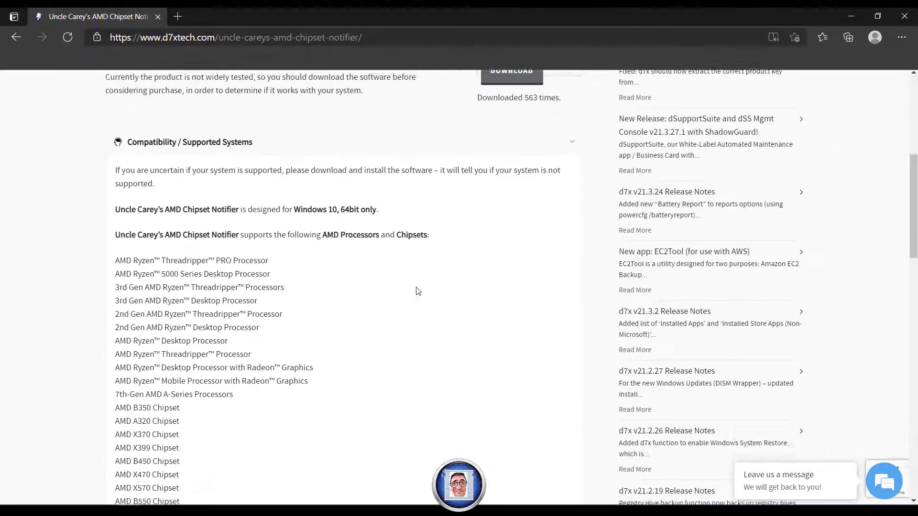
scroll("down", 3)
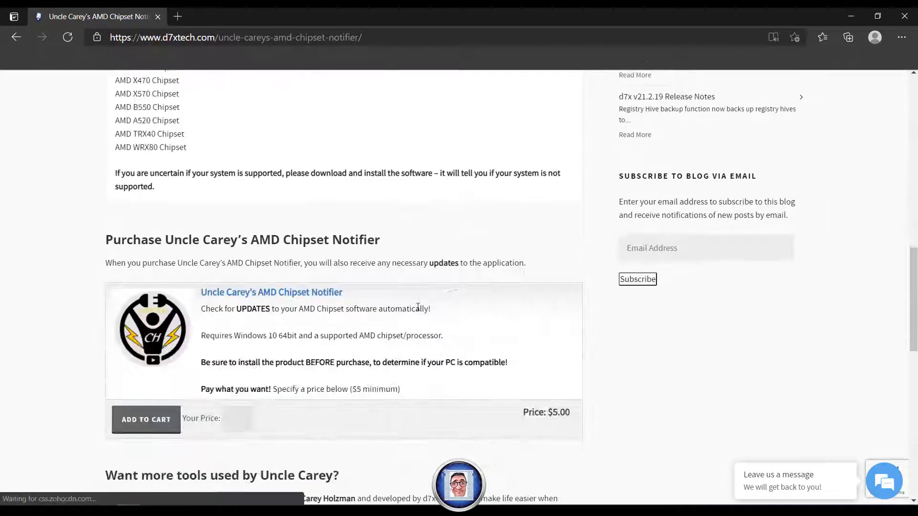
scroll("down", 3)
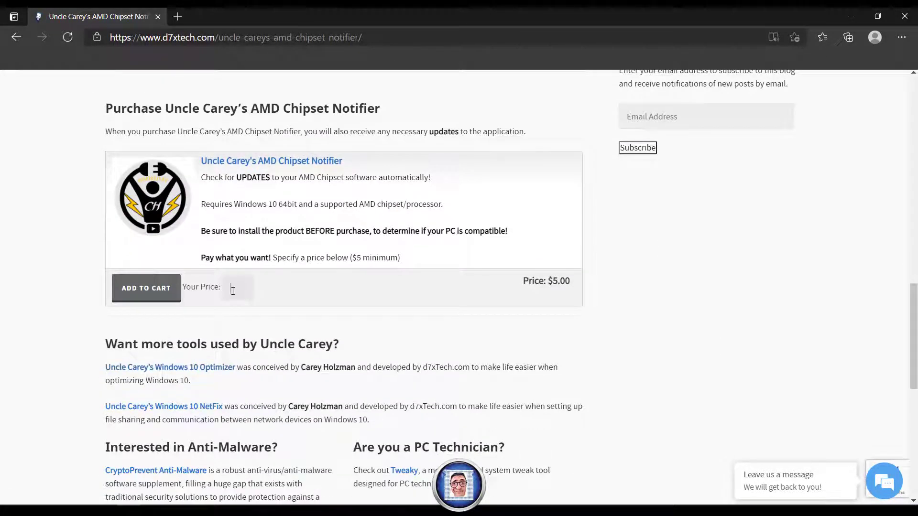
scroll("down", 3)
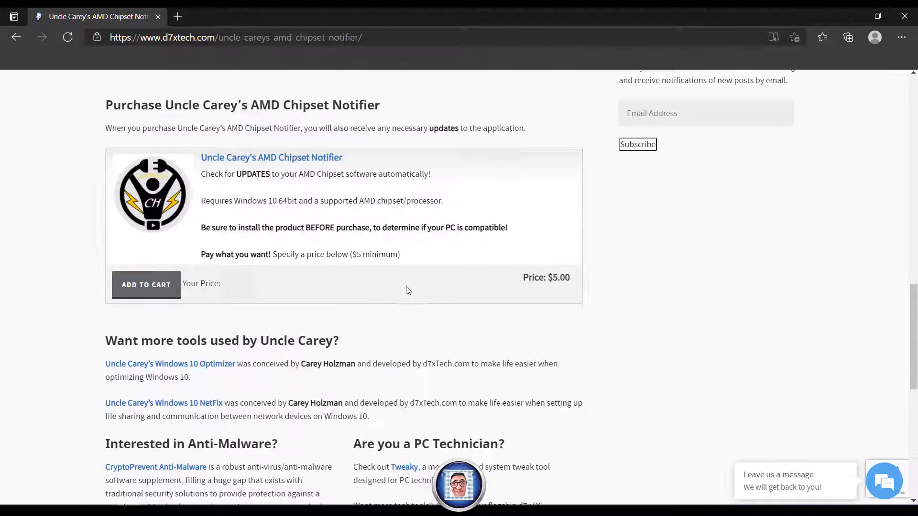
scroll("up", 3)
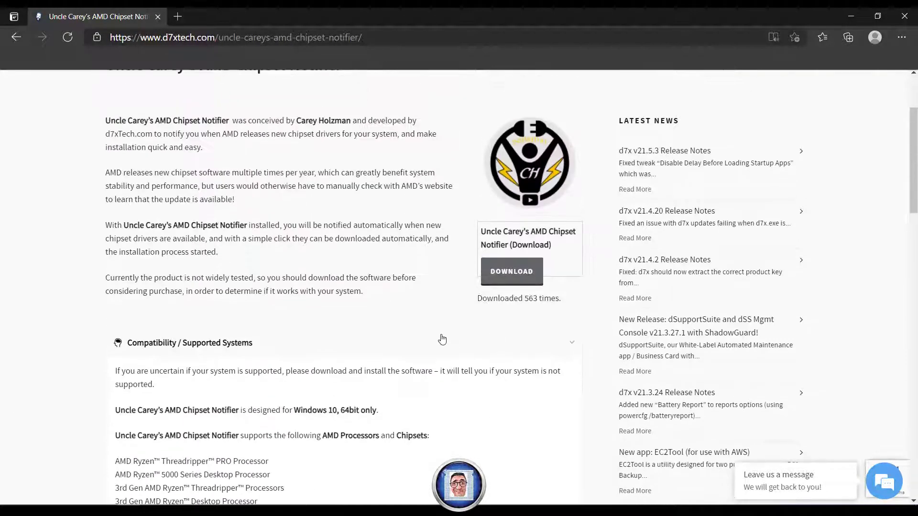
scroll("up", 3)
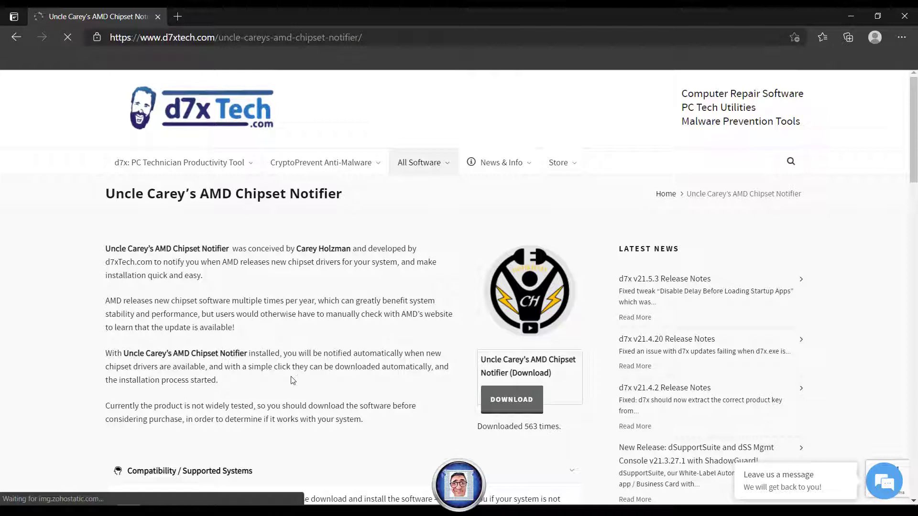
Download UC_AMDChipsetNotifierSetup.exe and show it in its folder from Edge's Downloads list
left_click(511, 403)
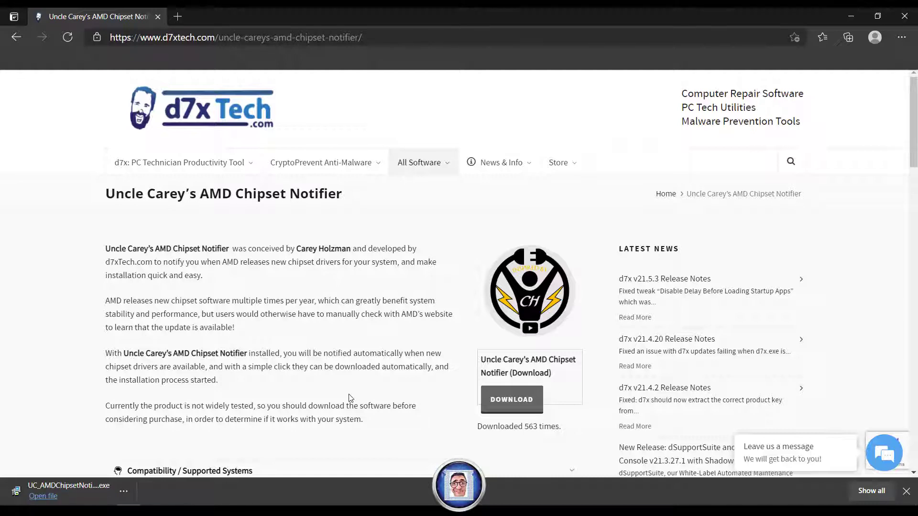
mouse_move(263, 285)
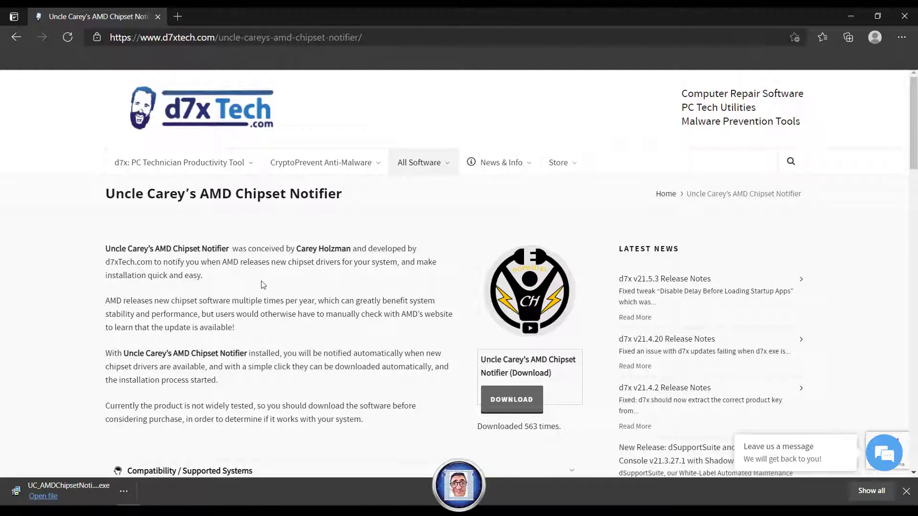
mouse_move(311, 239)
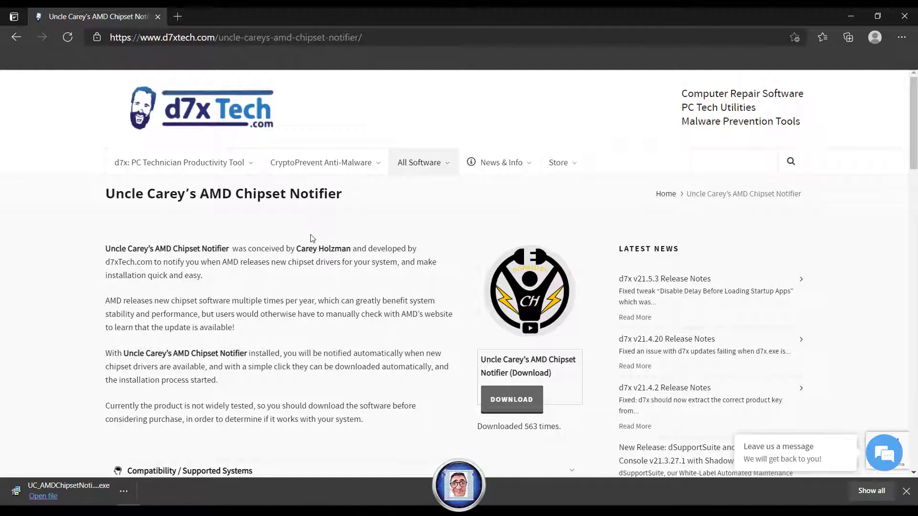
left_click(902, 37)
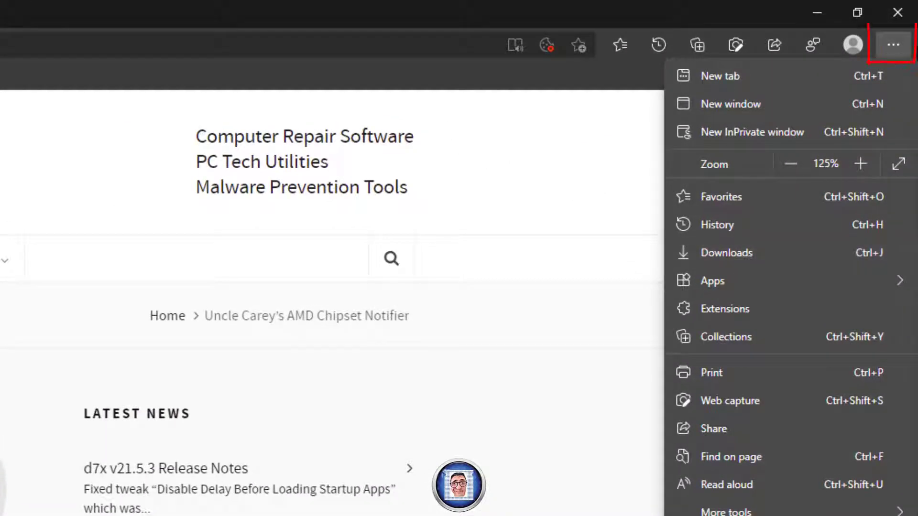
mouse_move(744, 263)
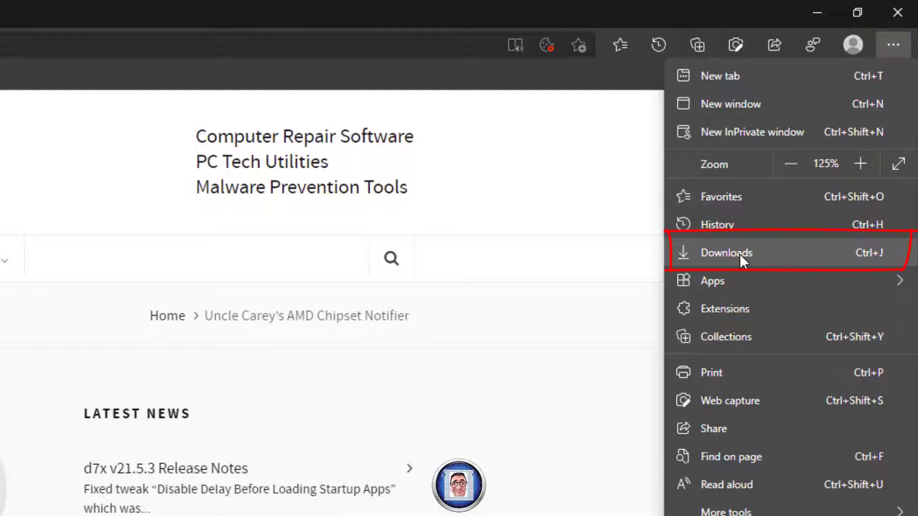
left_click(728, 252)
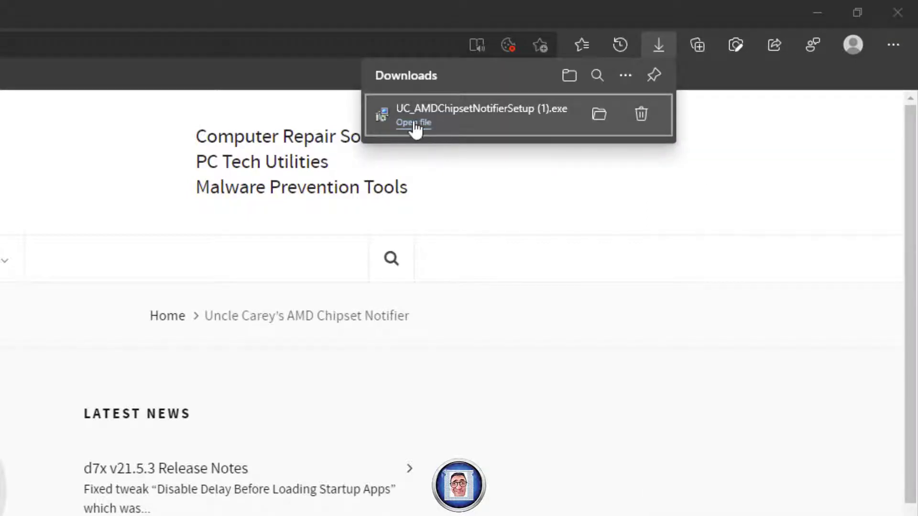
mouse_move(581, 117)
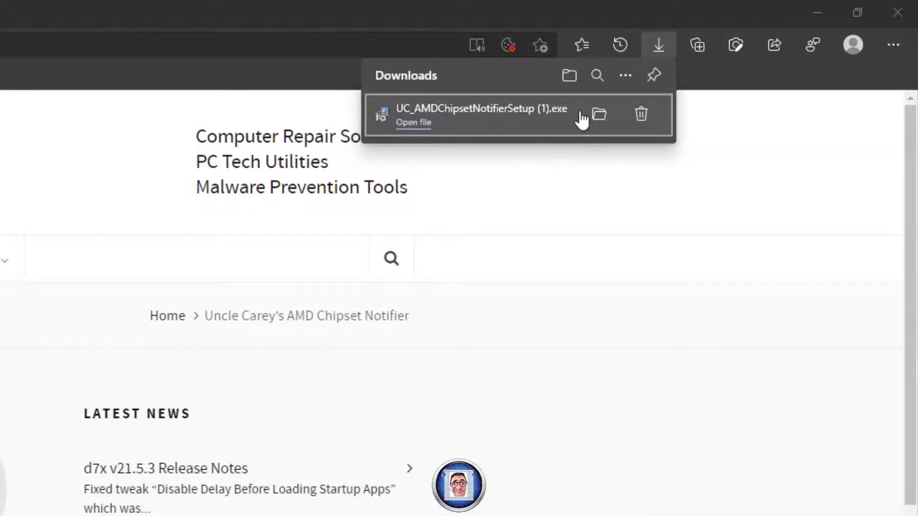
left_click(599, 114)
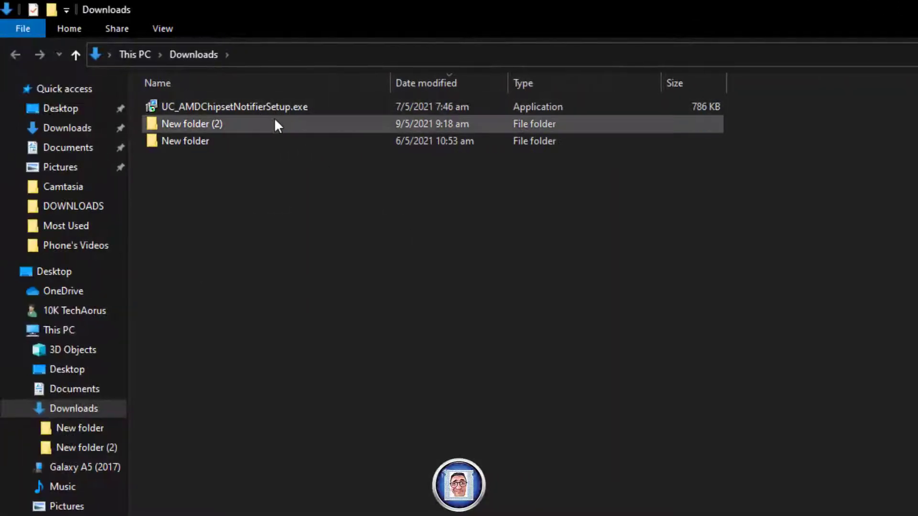
Show the context menu for UC_AMDChipsetNotifierSetup.exe in the Downloads folder
right_click(234, 107)
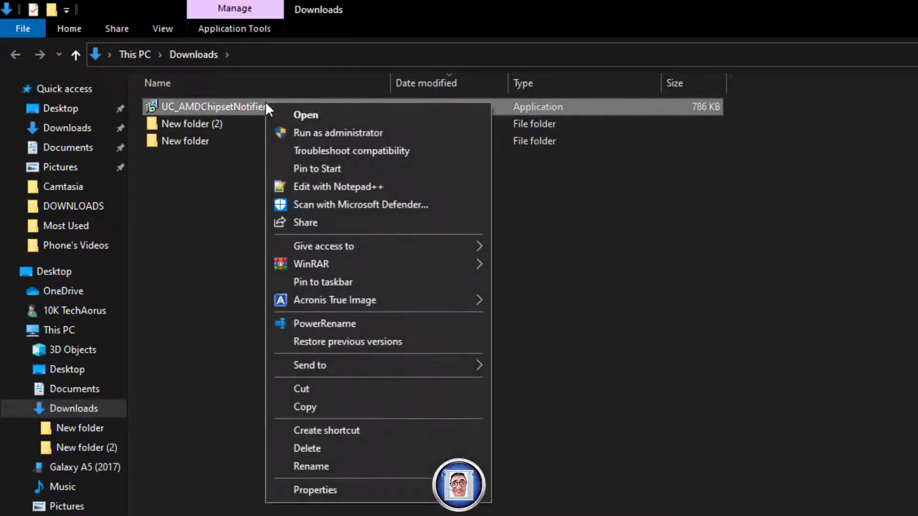
mouse_move(290, 154)
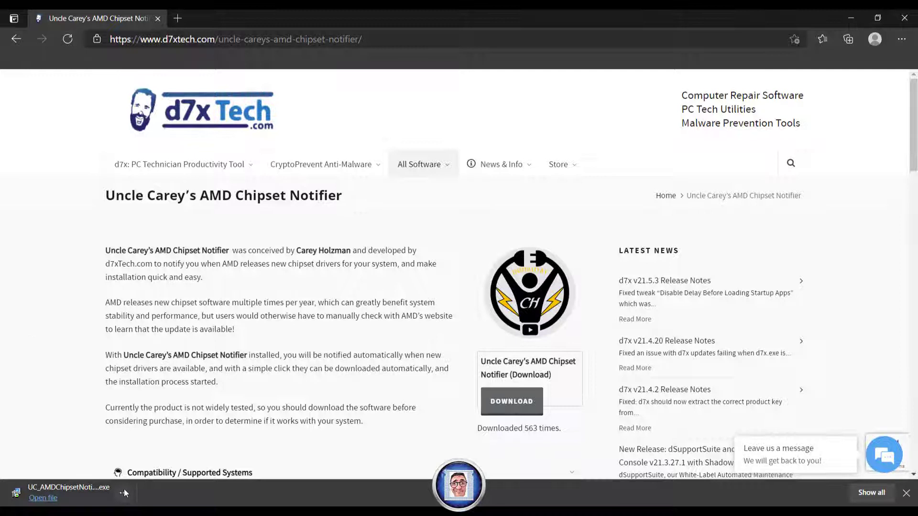
Open the downloaded setup file from Edge's download bar options
left_click(123, 493)
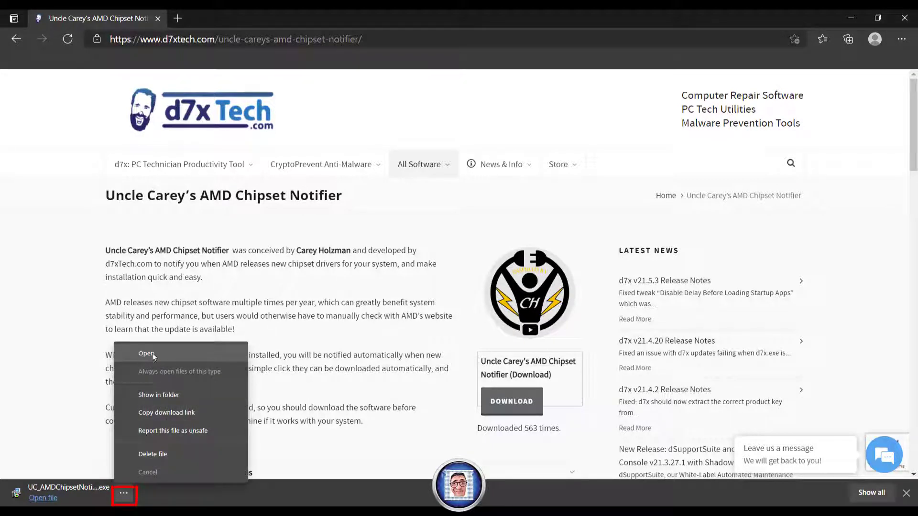
mouse_move(170, 454)
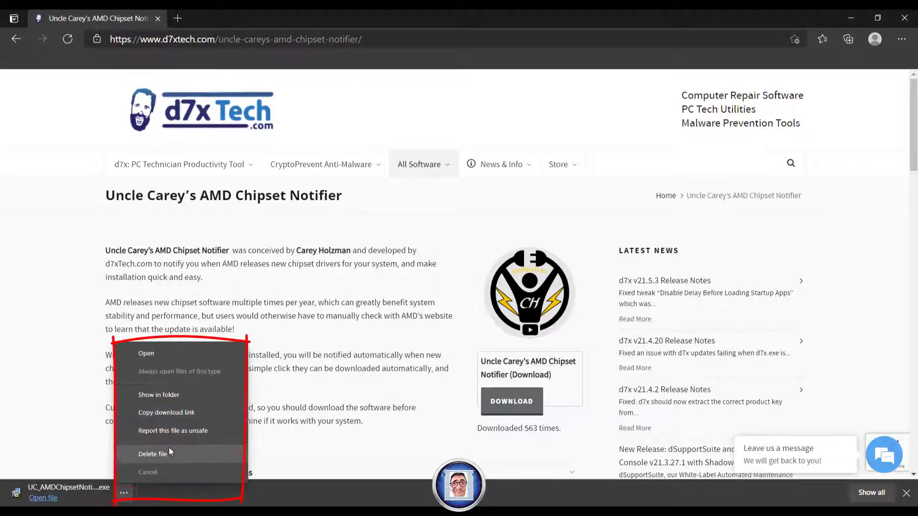
mouse_move(146, 353)
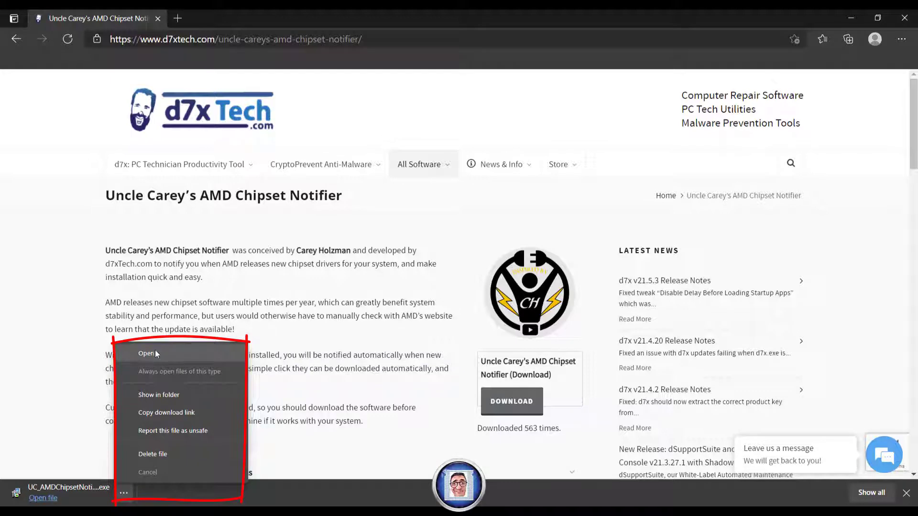
left_click(146, 354)
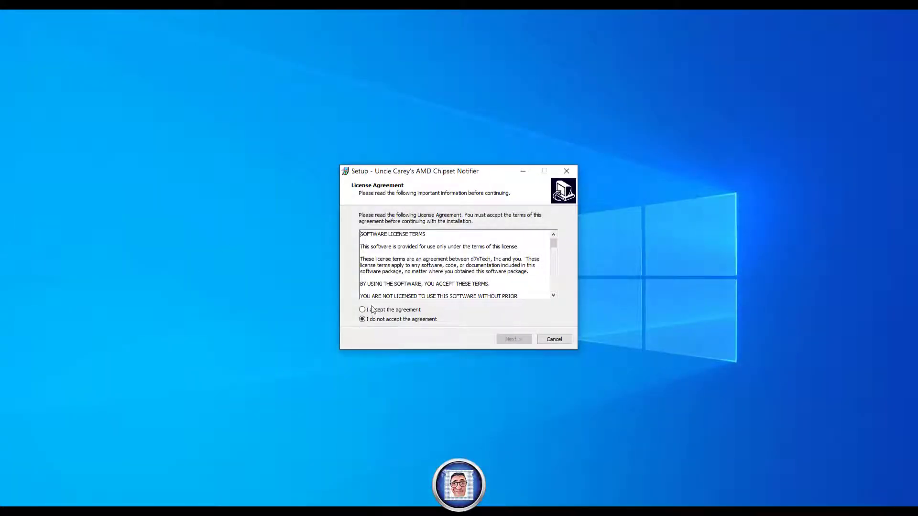
Accept the license, keep 'Start with Windows' and 'Start now' ticked, and finish setup
left_click(362, 310)
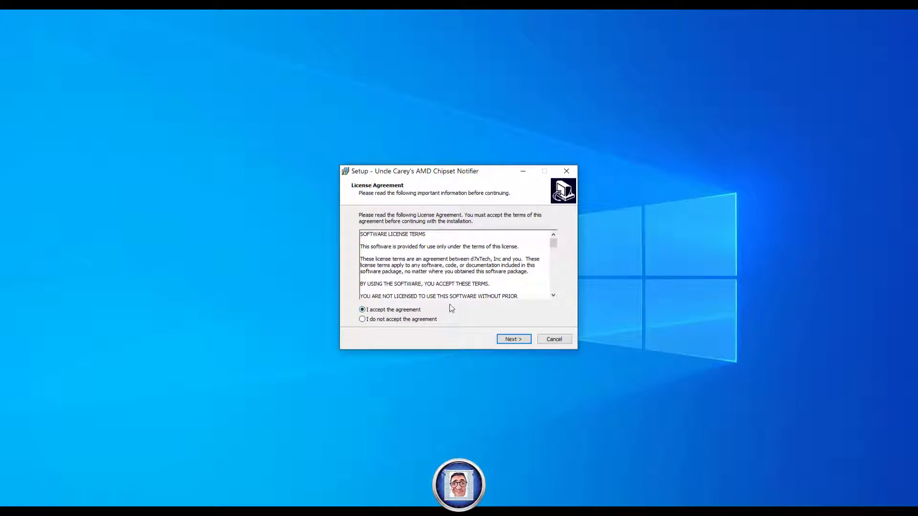
left_click(512, 339)
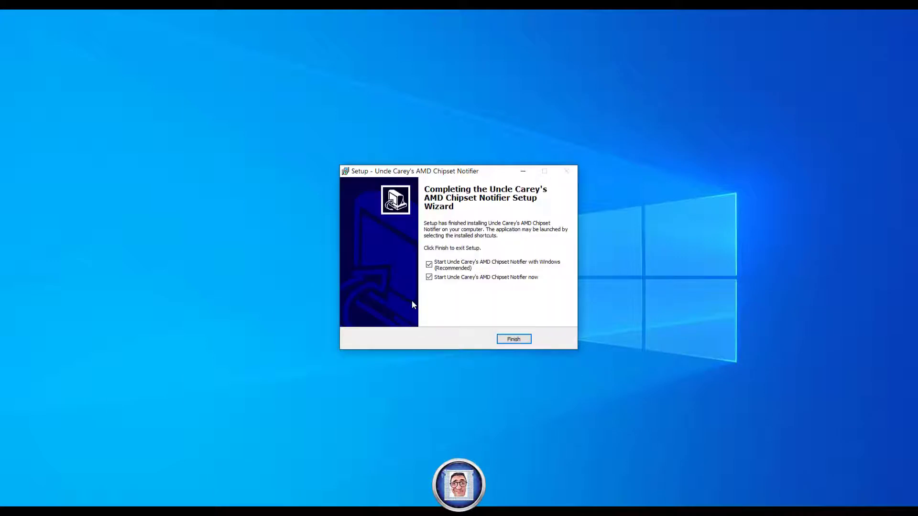
mouse_move(498, 268)
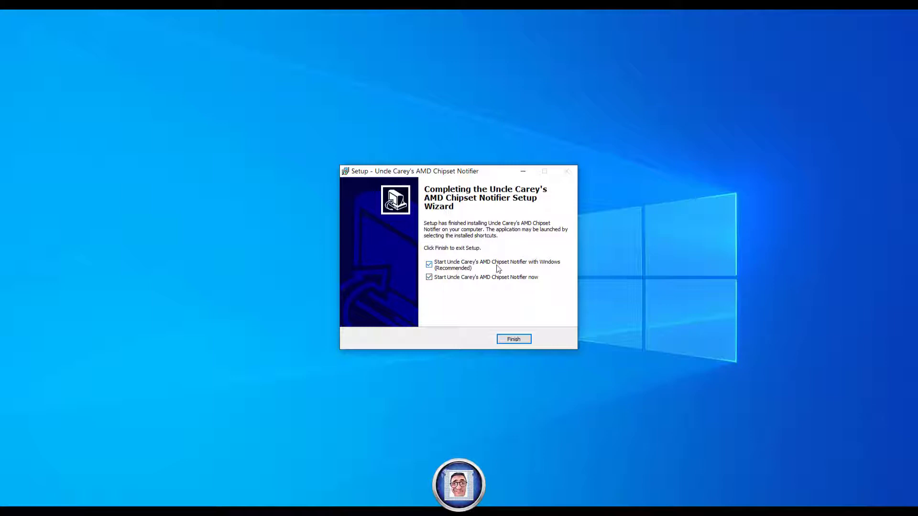
mouse_move(507, 293)
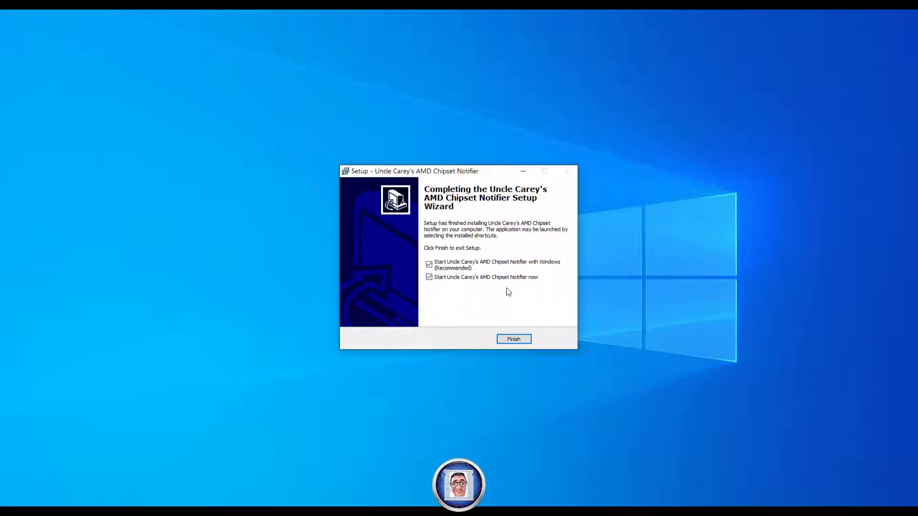
mouse_move(448, 291)
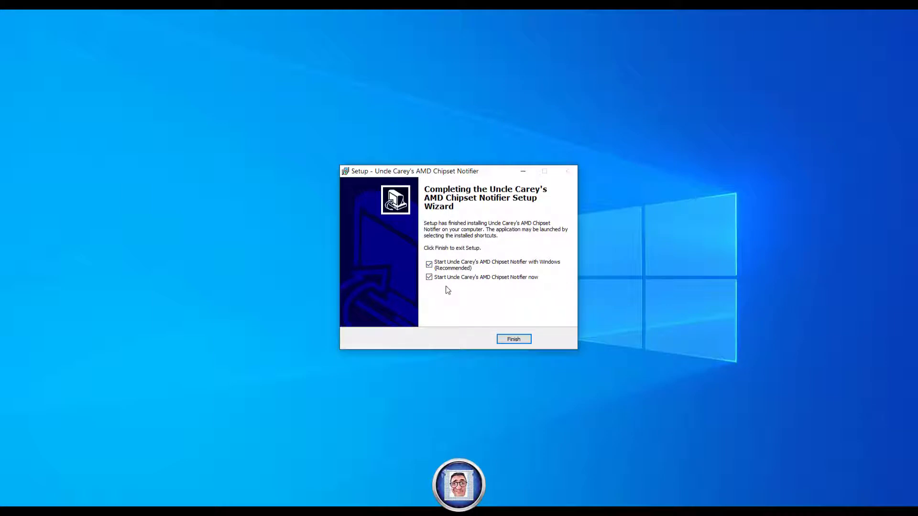
mouse_move(443, 310)
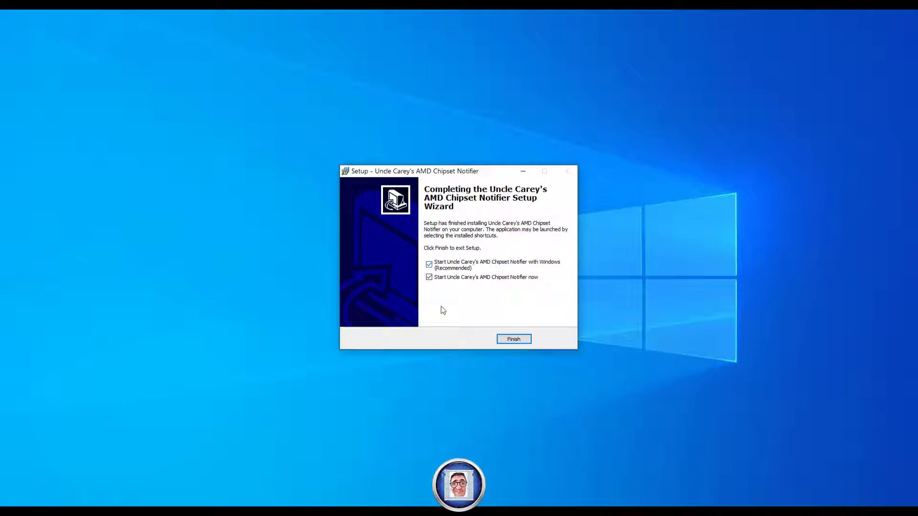
mouse_move(520, 350)
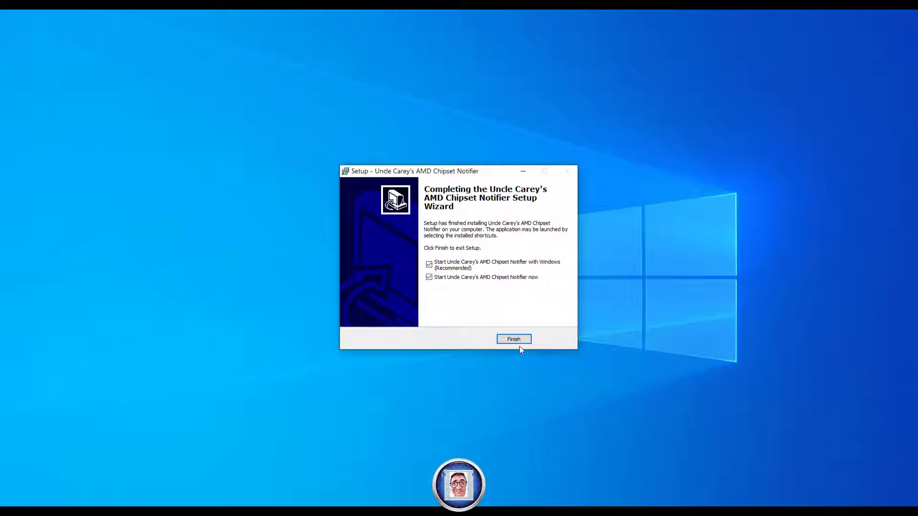
left_click(513, 339)
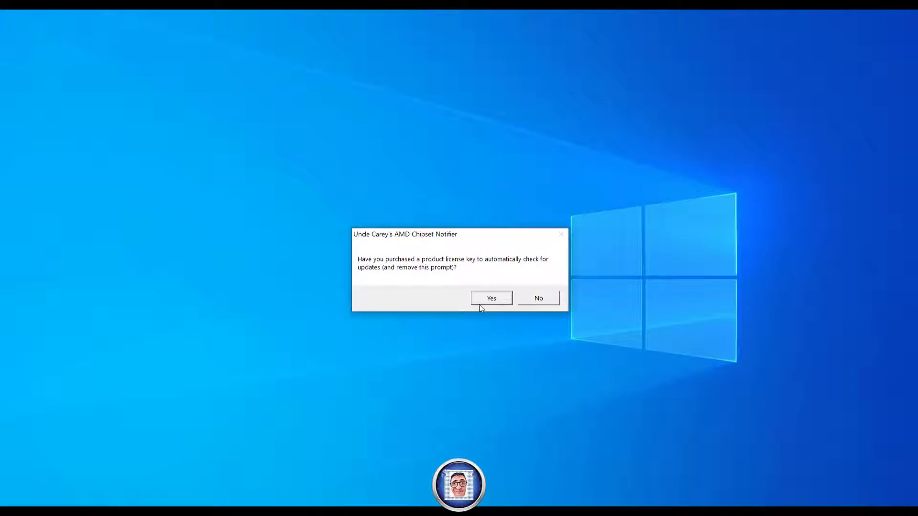
mouse_move(564, 306)
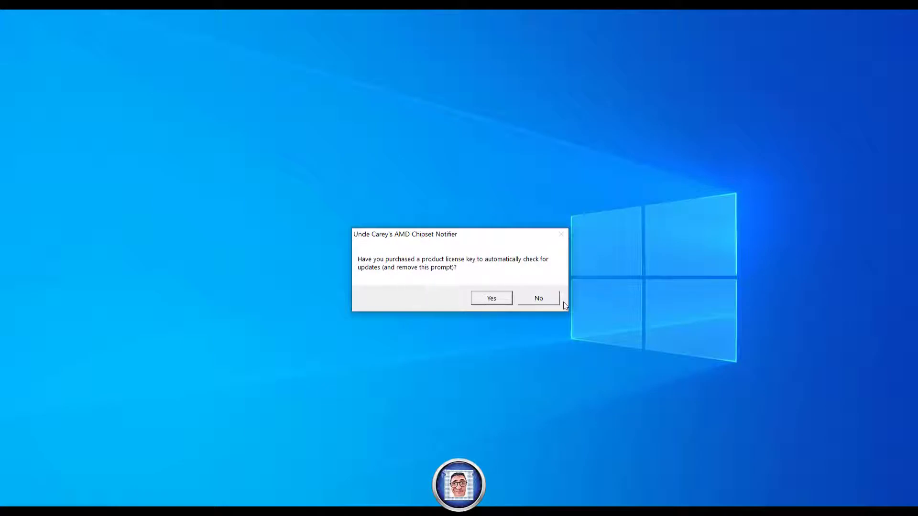
Answer No to both the purchased-license and purchase-now prompts
left_click(538, 298)
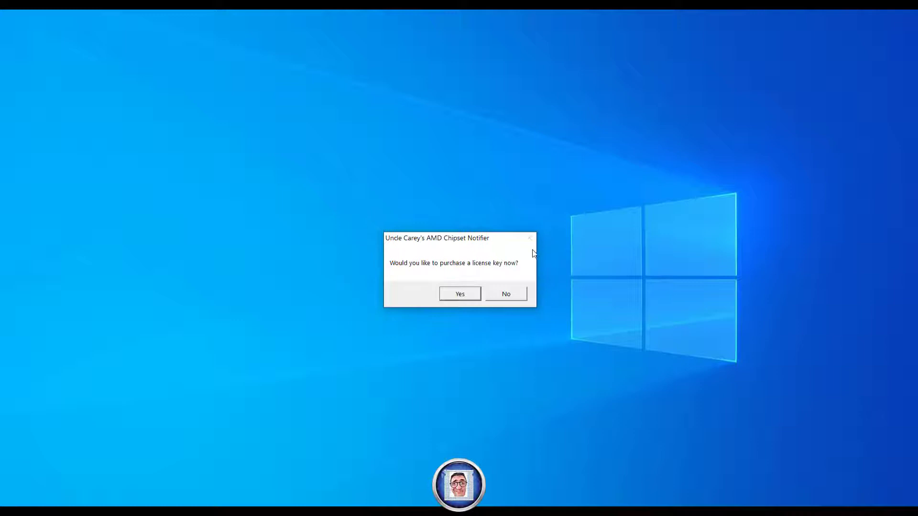
left_click(505, 293)
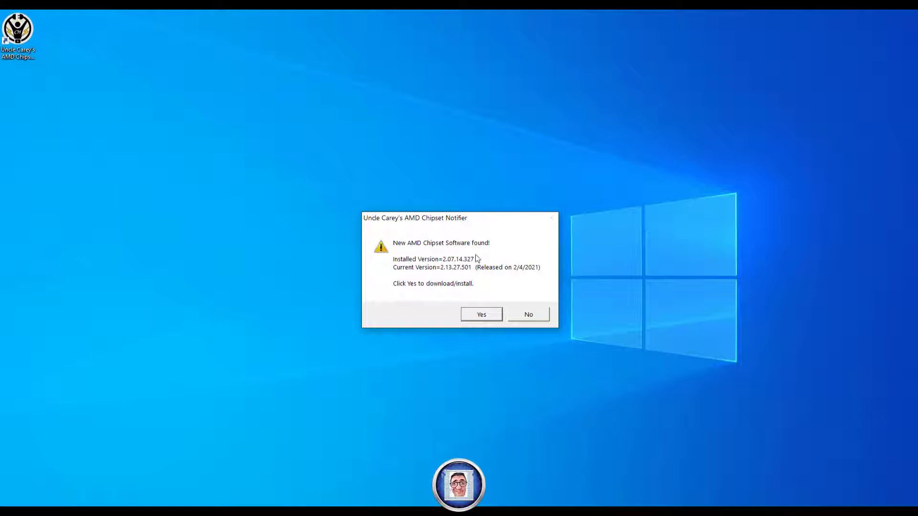
mouse_move(465, 281)
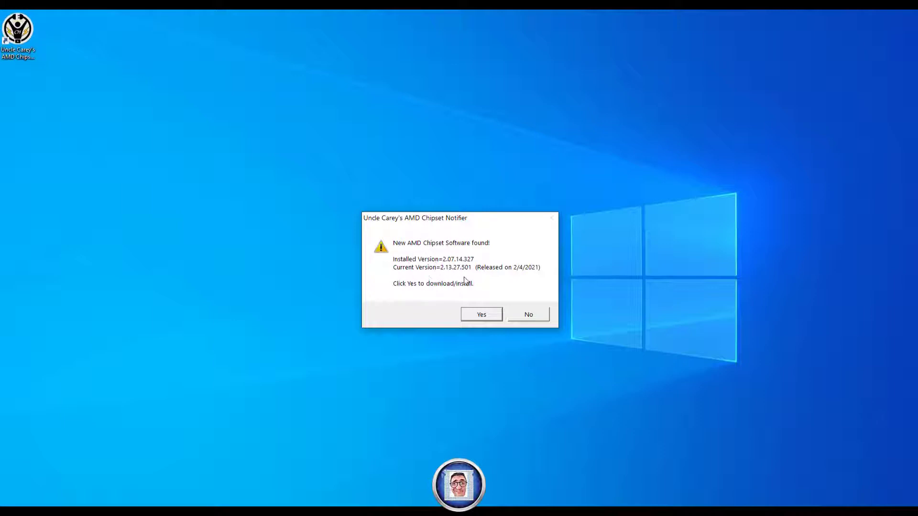
mouse_move(482, 319)
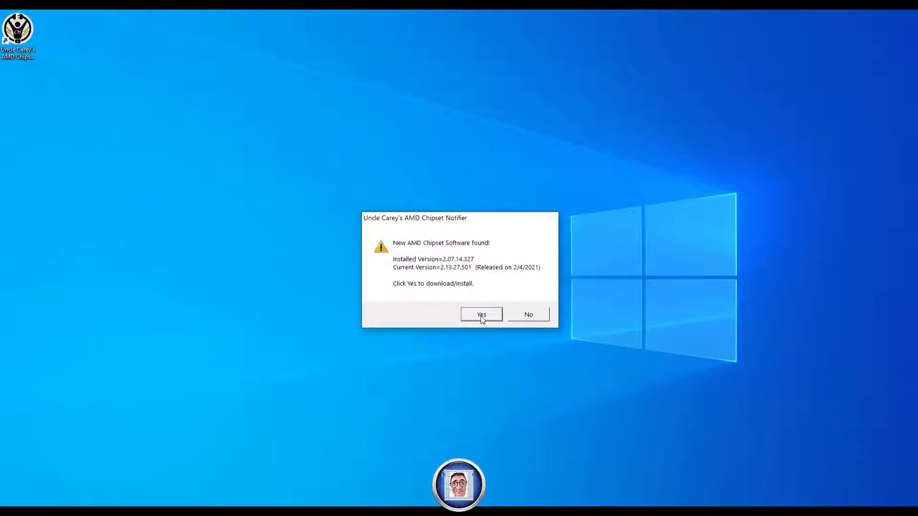
Choose Yes to download and install AMD chipset software 2.13.27.501
left_click(481, 314)
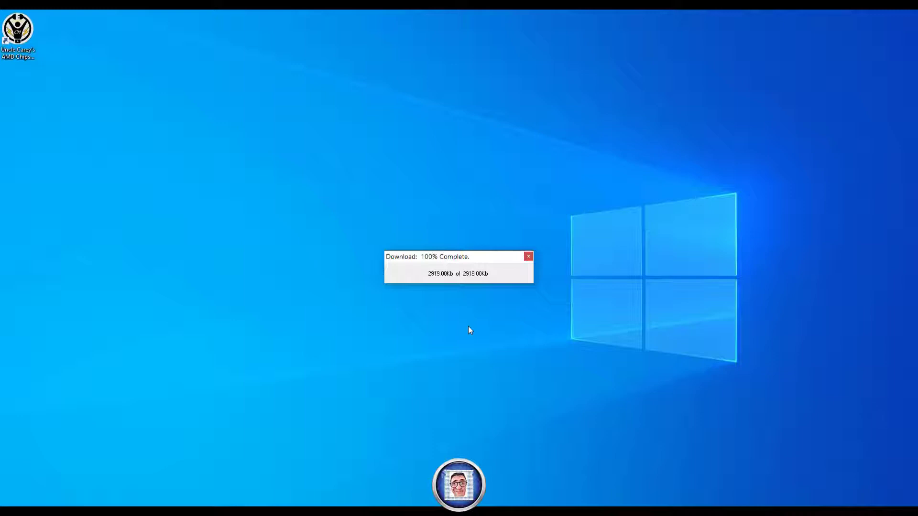
mouse_move(509, 342)
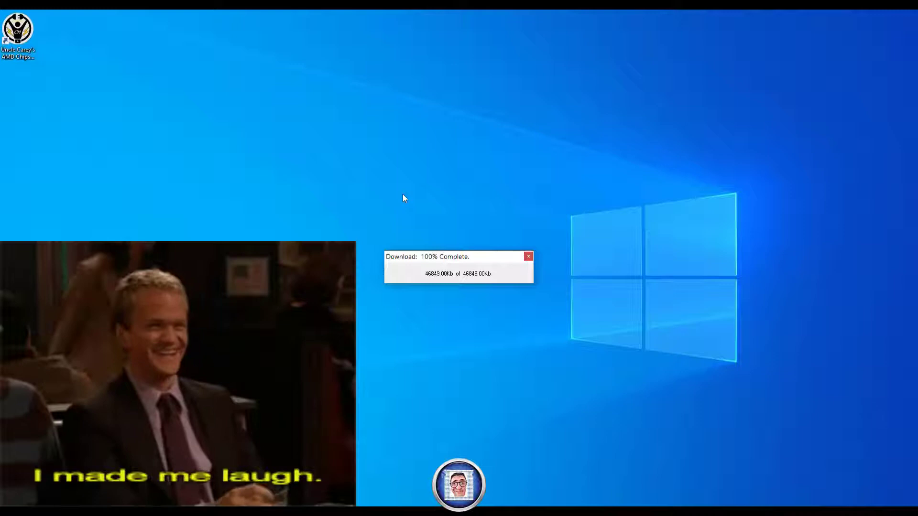
Let the 46849 KB package download and the installer start extracting
left_click(528, 256)
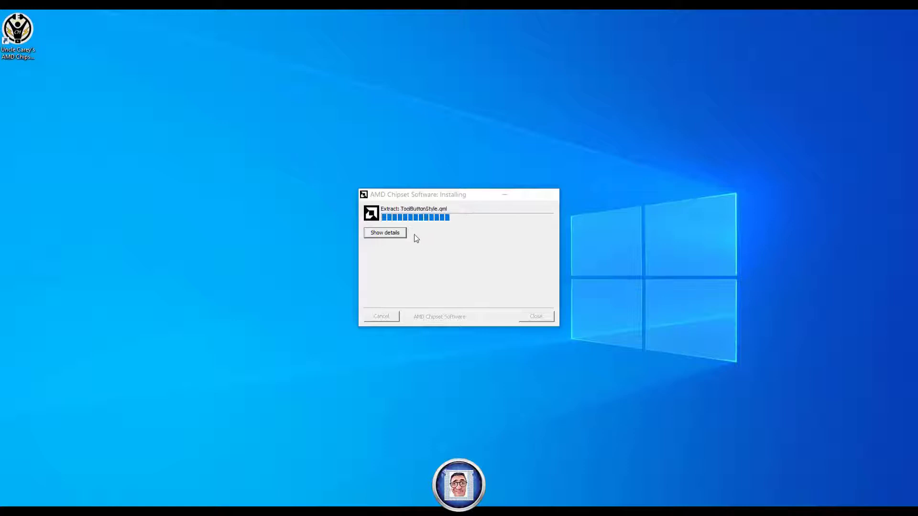
Install all six ticked AMD chipset driver components
left_click(384, 233)
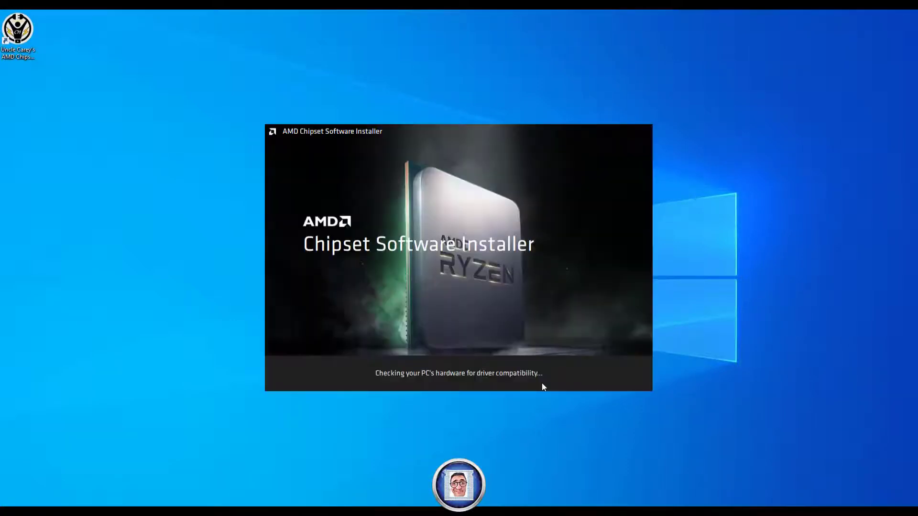
mouse_move(363, 245)
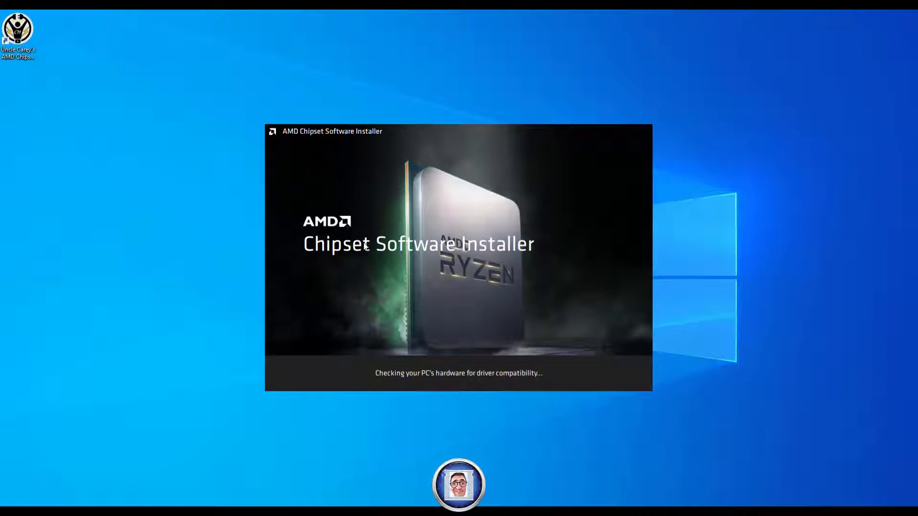
mouse_move(441, 342)
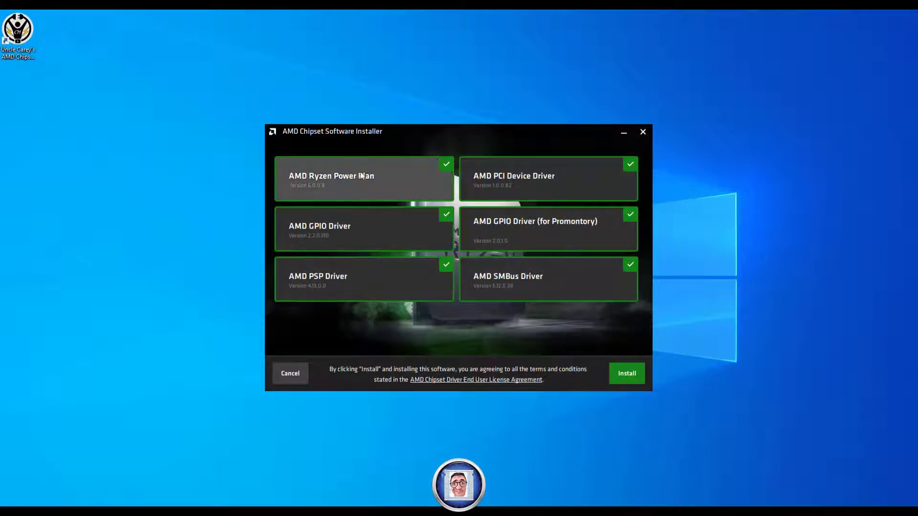
mouse_move(407, 218)
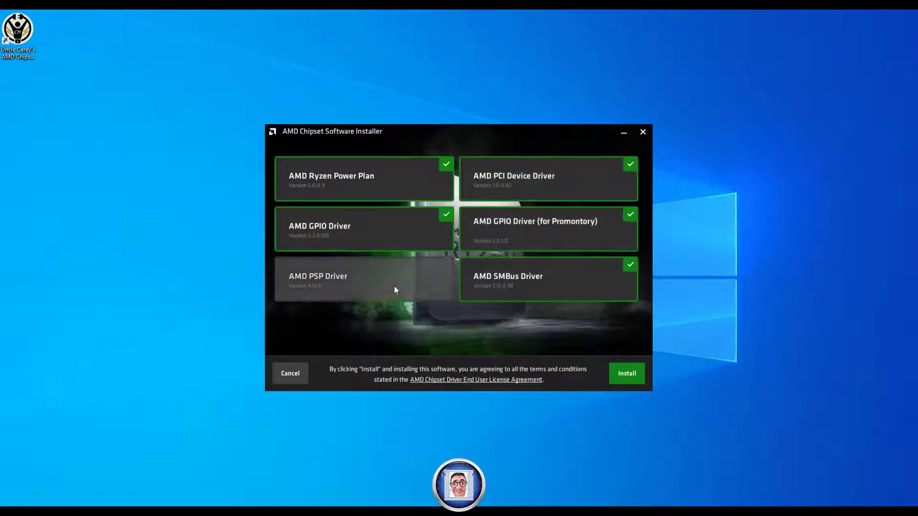
mouse_move(627, 373)
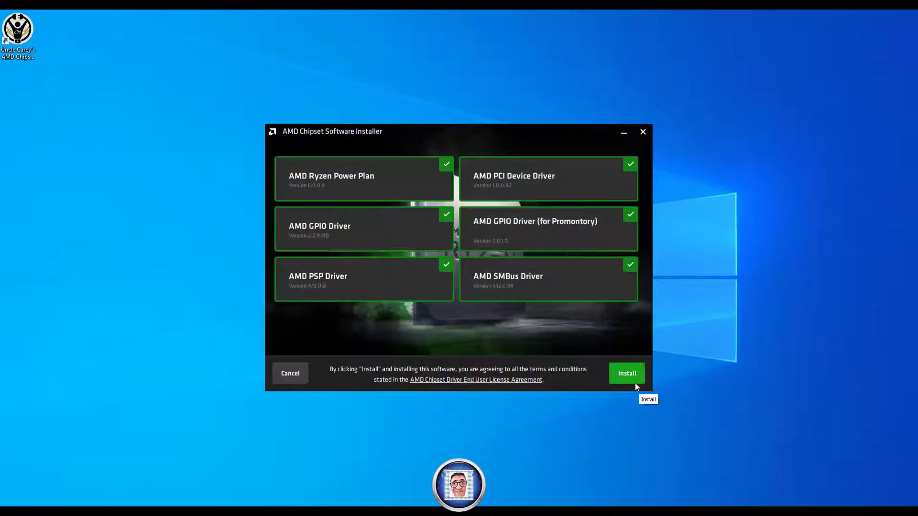
left_click(627, 373)
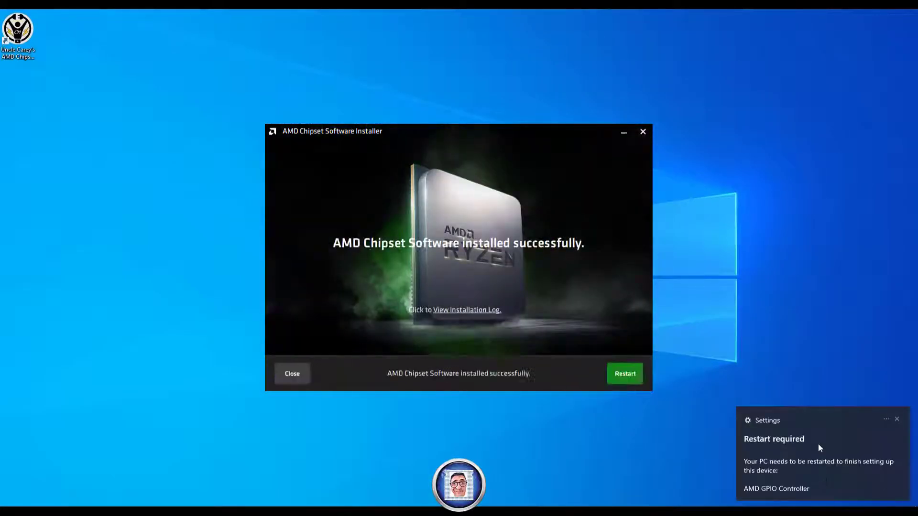
left_click(624, 374)
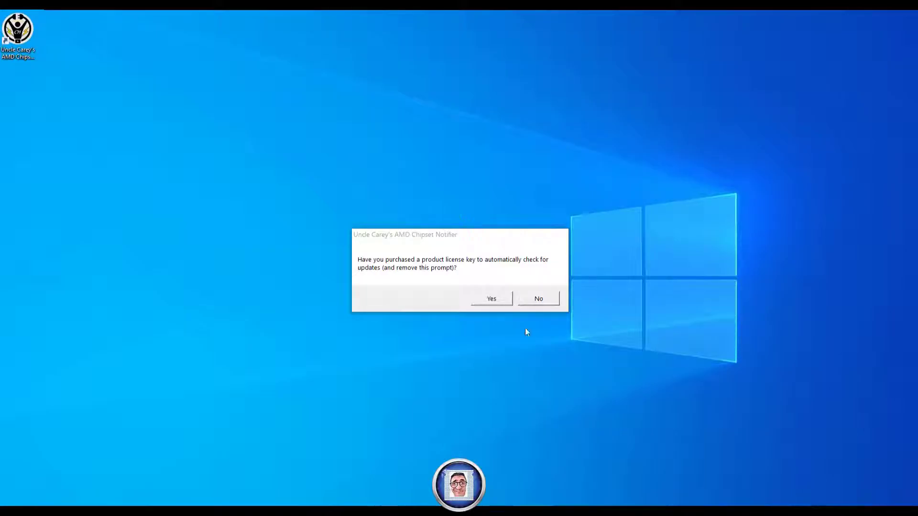
mouse_move(478, 342)
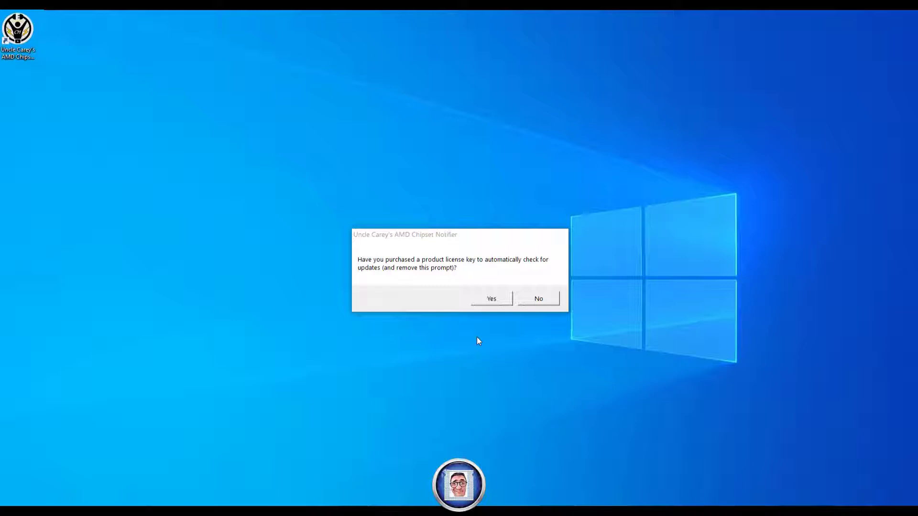
mouse_move(172, 41)
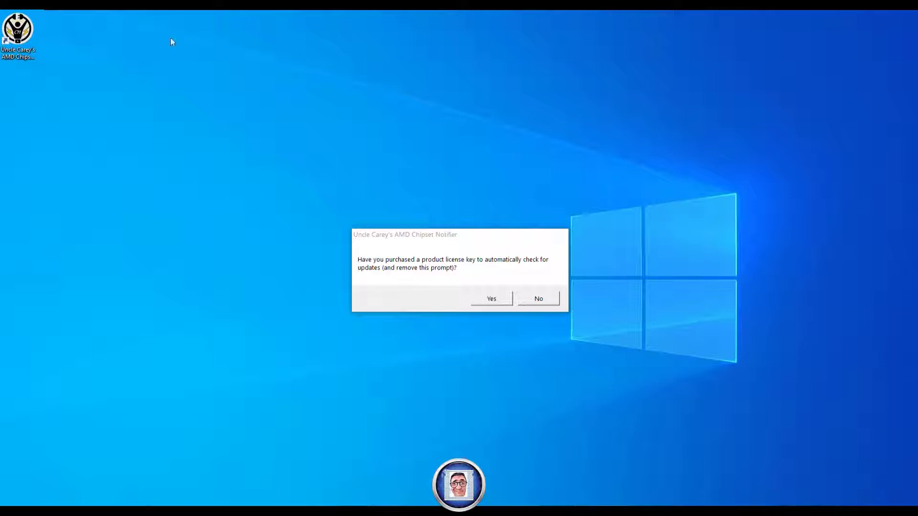
mouse_move(489, 269)
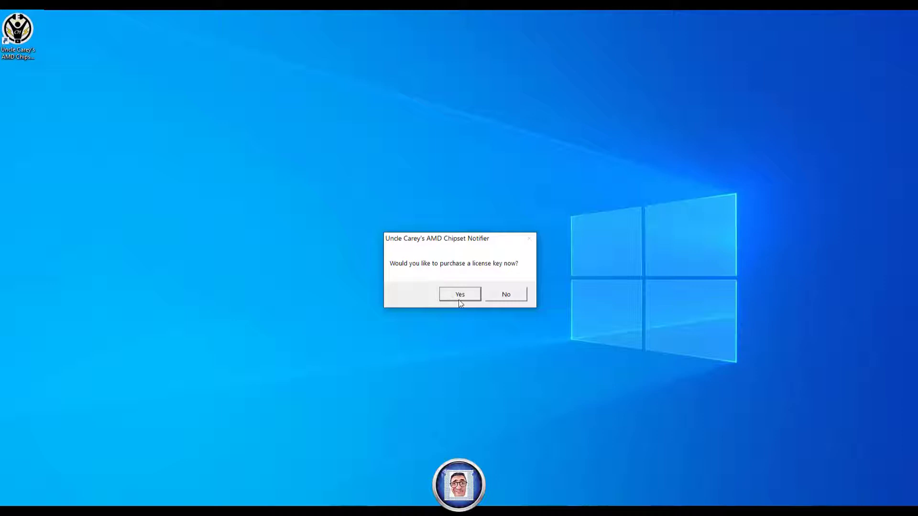
Answer Yes to purchasing a license key now, opening the Purchase window
left_click(459, 294)
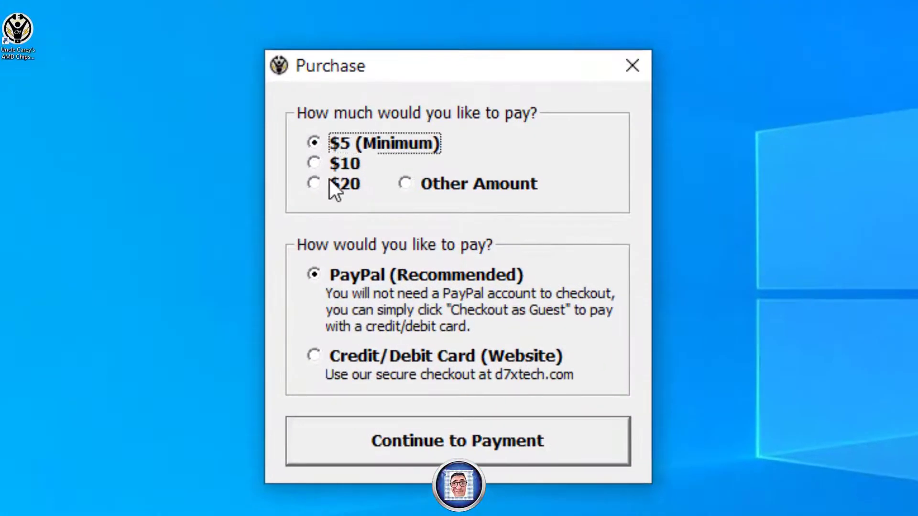
Choose Other Amount, paid by Credit/Debit Card through the website, and continue to payment
left_click(406, 183)
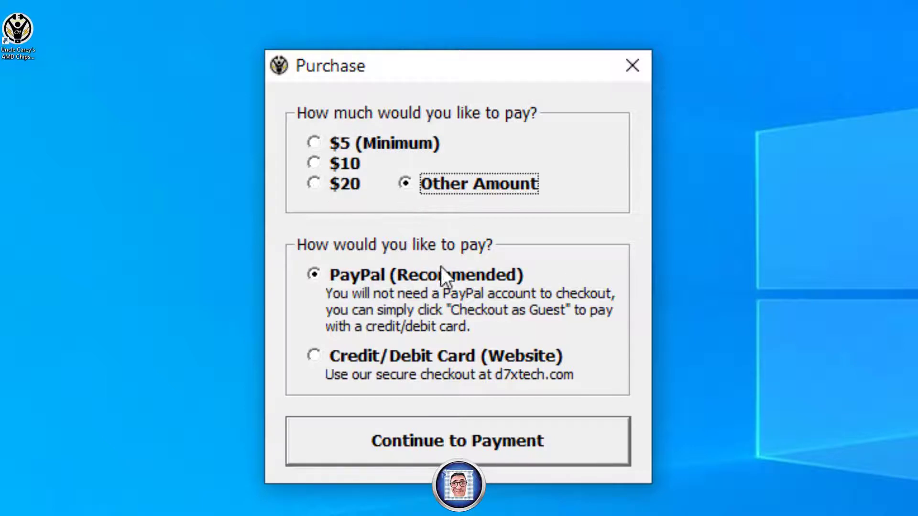
mouse_move(498, 337)
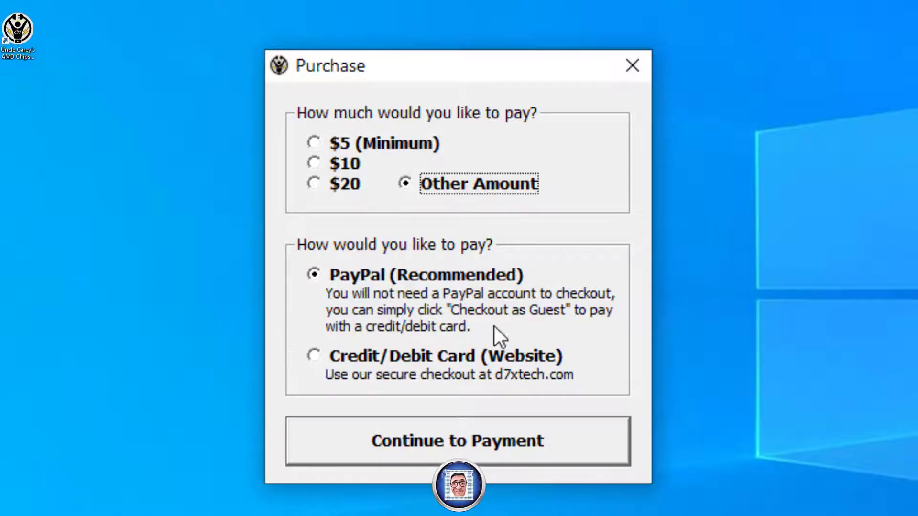
mouse_move(375, 328)
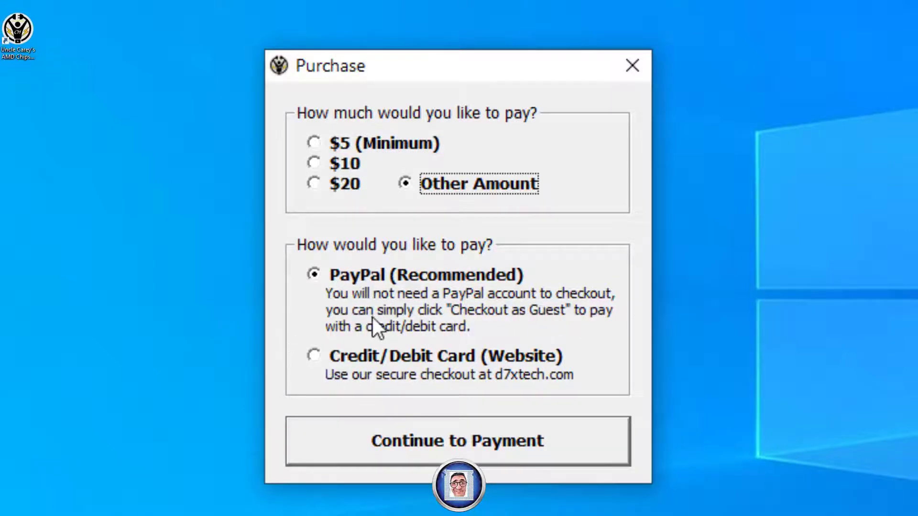
mouse_move(456, 305)
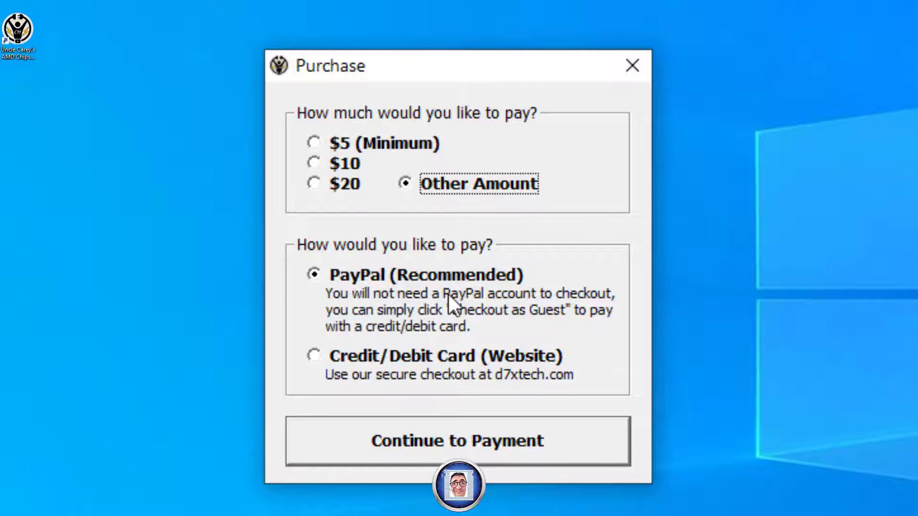
left_click(315, 355)
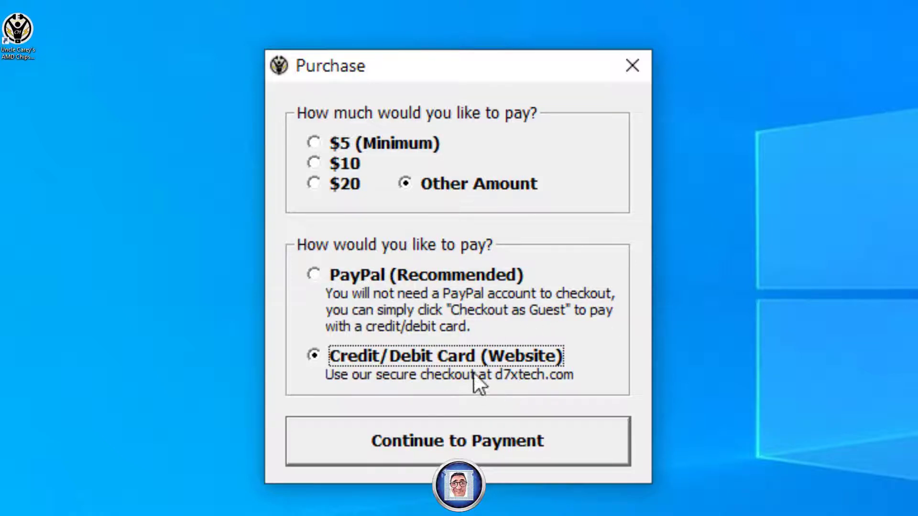
left_click(457, 441)
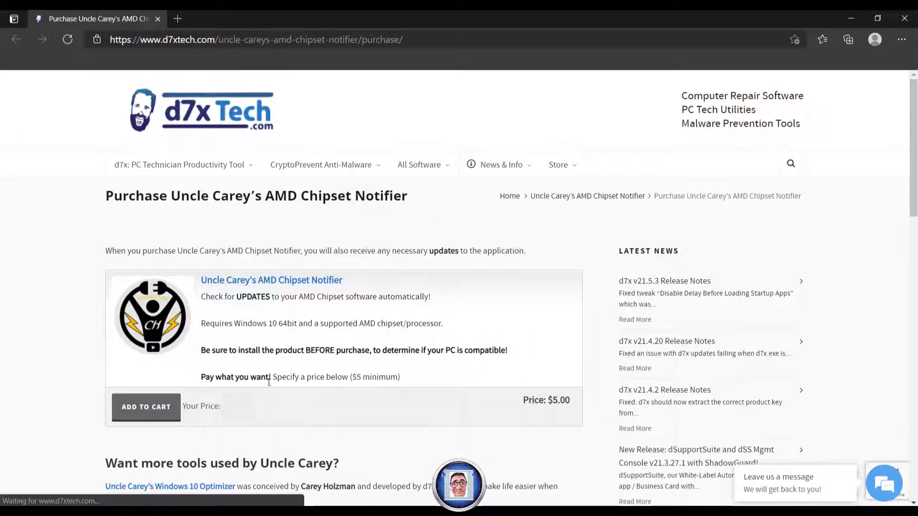
mouse_move(456, 438)
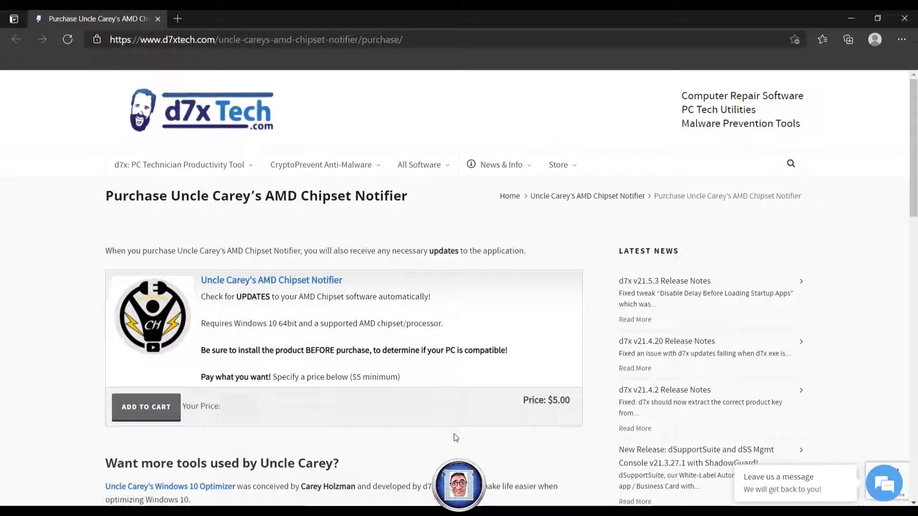
mouse_move(615, 312)
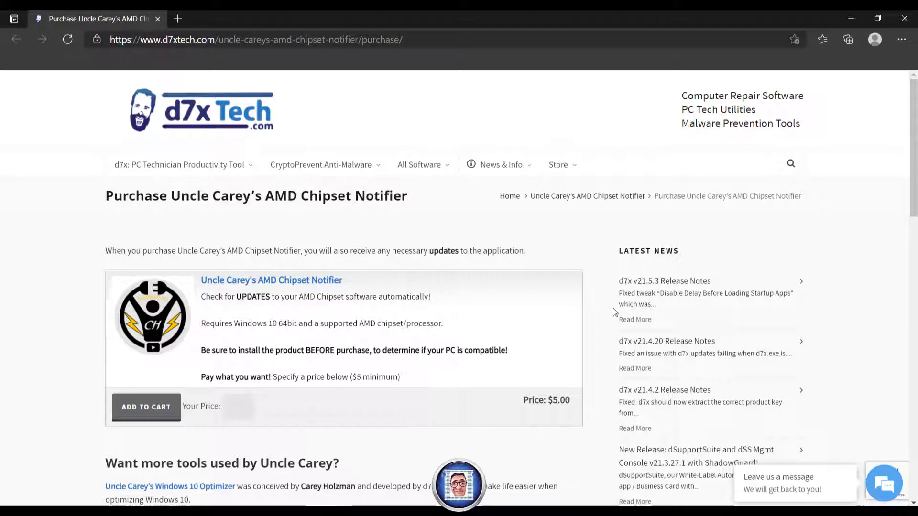
mouse_move(291, 372)
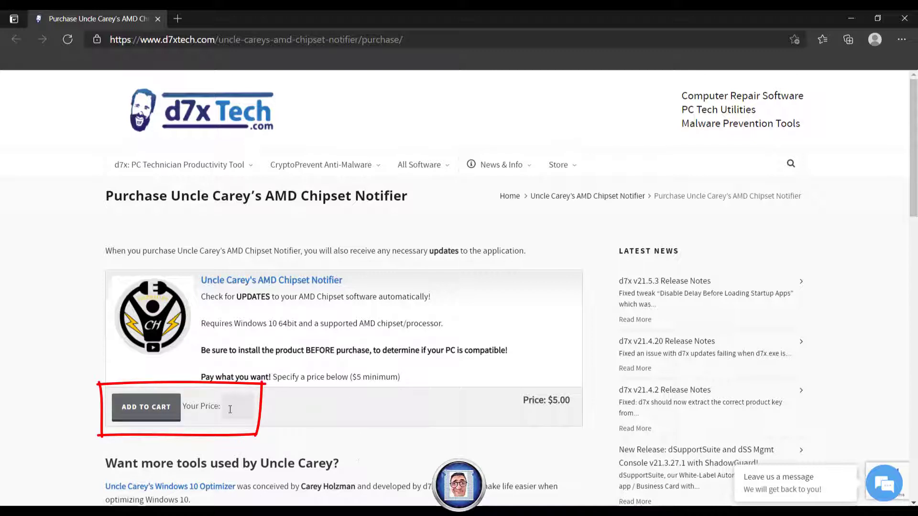
mouse_move(343, 456)
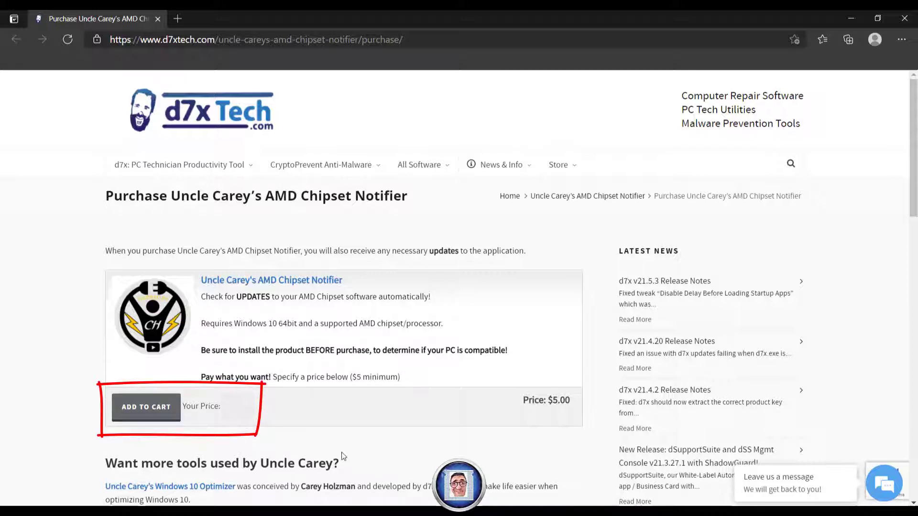
Add the Notifier to the cart with a price of 1000 and dismiss the $5 minimum alert
type("1000")
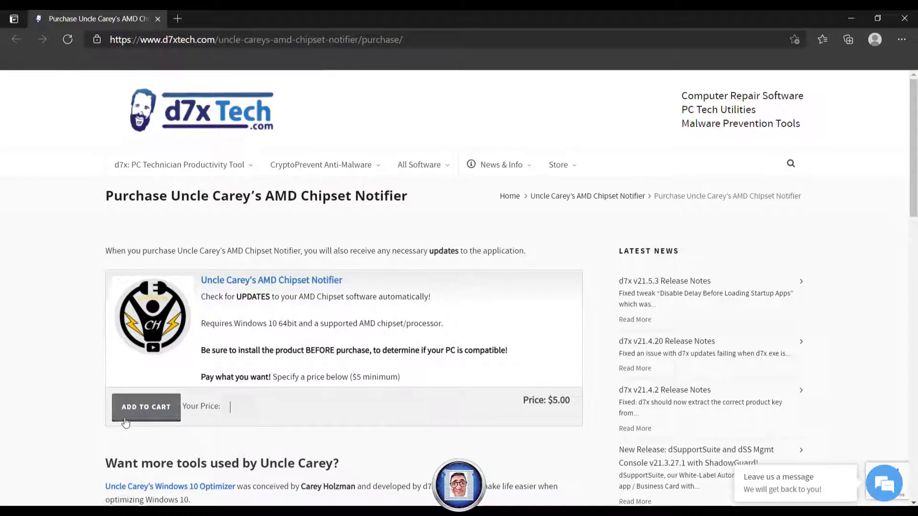
left_click(146, 406)
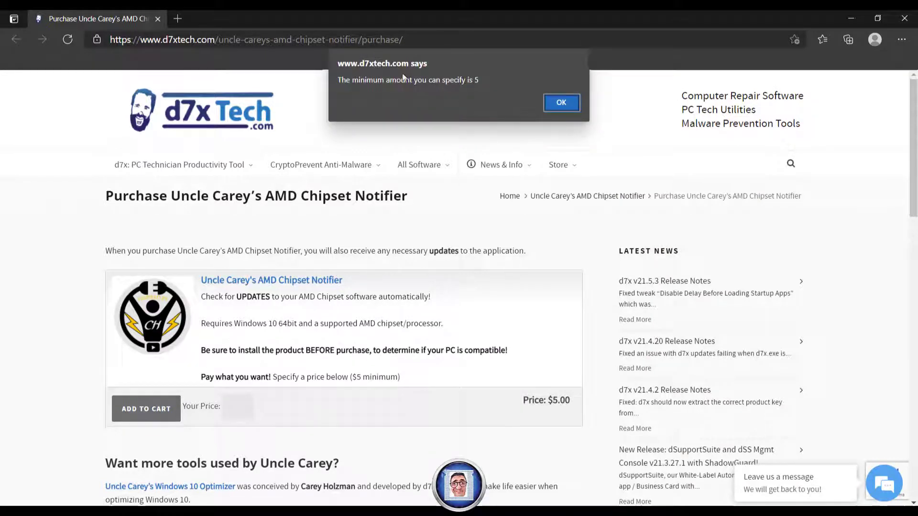
mouse_move(476, 90)
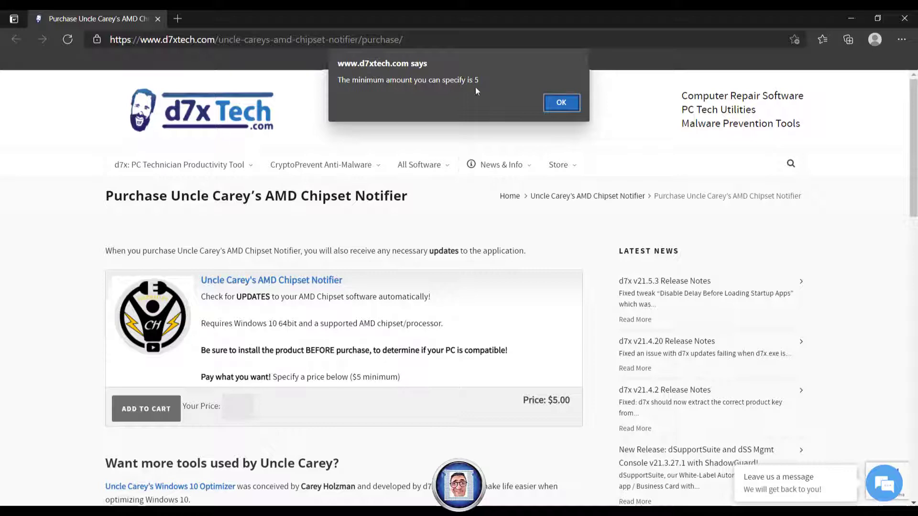
left_click(560, 102)
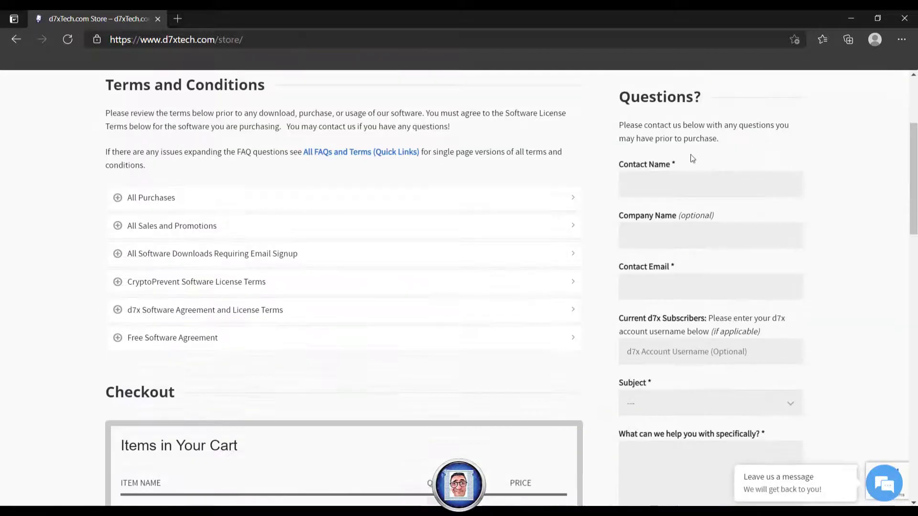
Scroll to the checkout showing the Notifier at $5.00 with PayPal payment
scroll("down", 3)
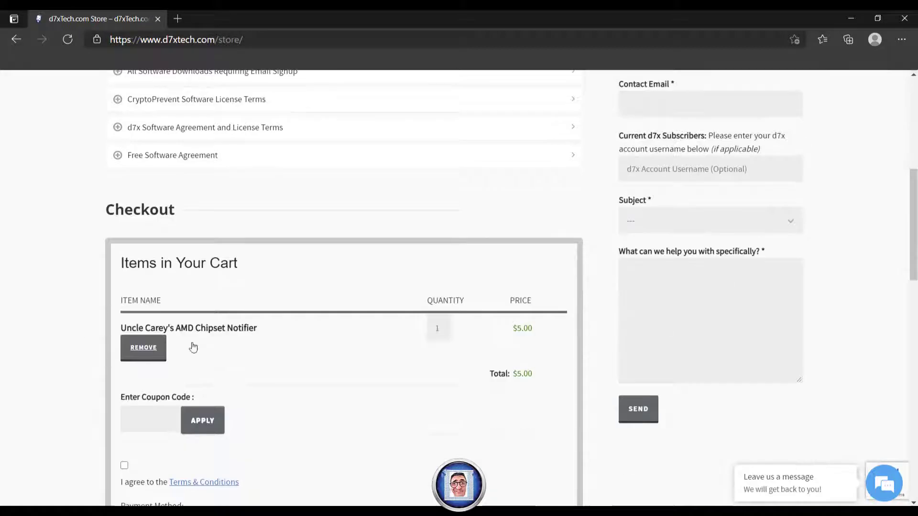
scroll("down", 3)
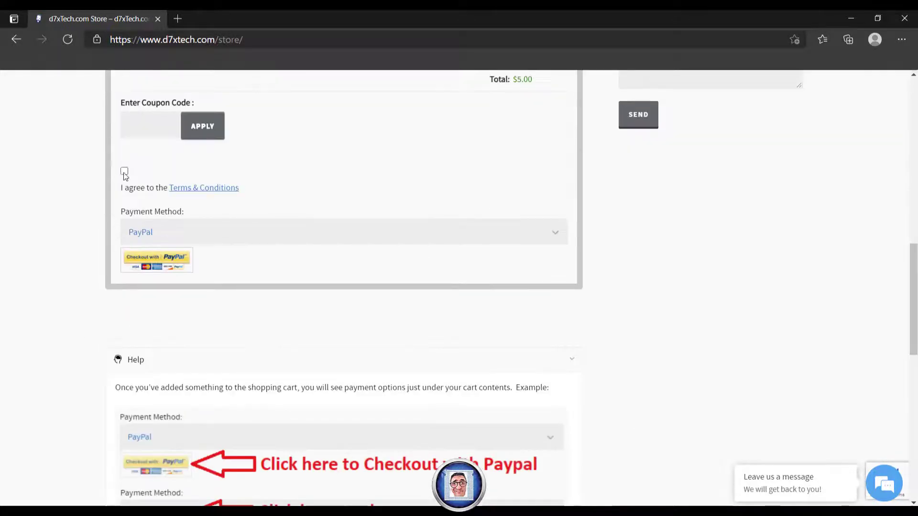
scroll("down", 3)
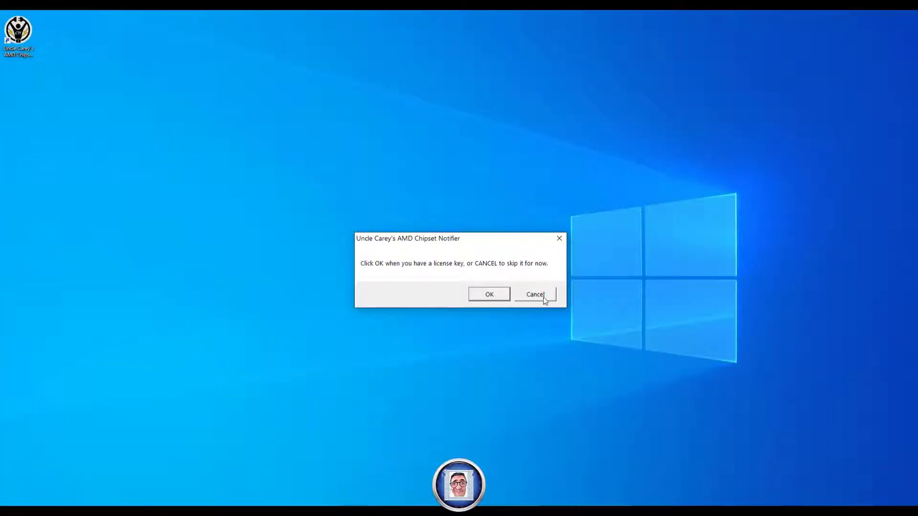
Skip the license key, relaunch the Notifier, decline purchasing, and dismiss the up-to-date message
left_click(534, 294)
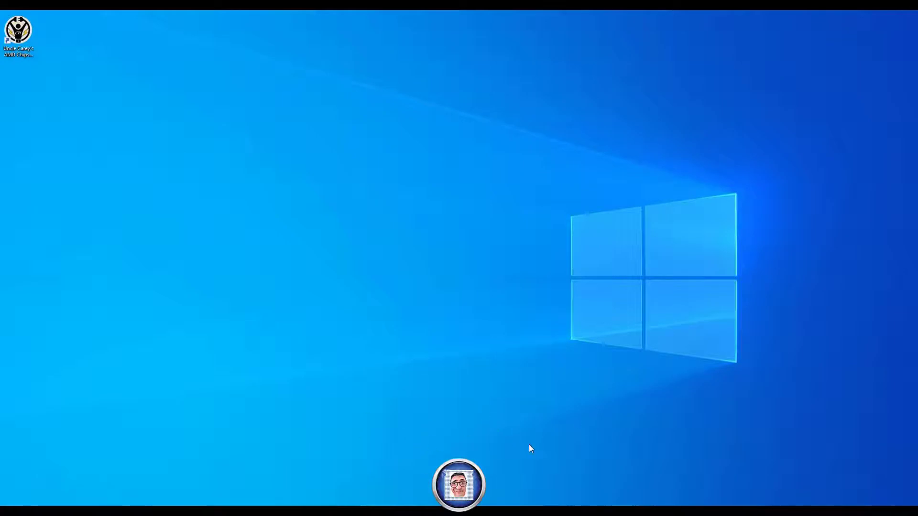
mouse_move(39, 486)
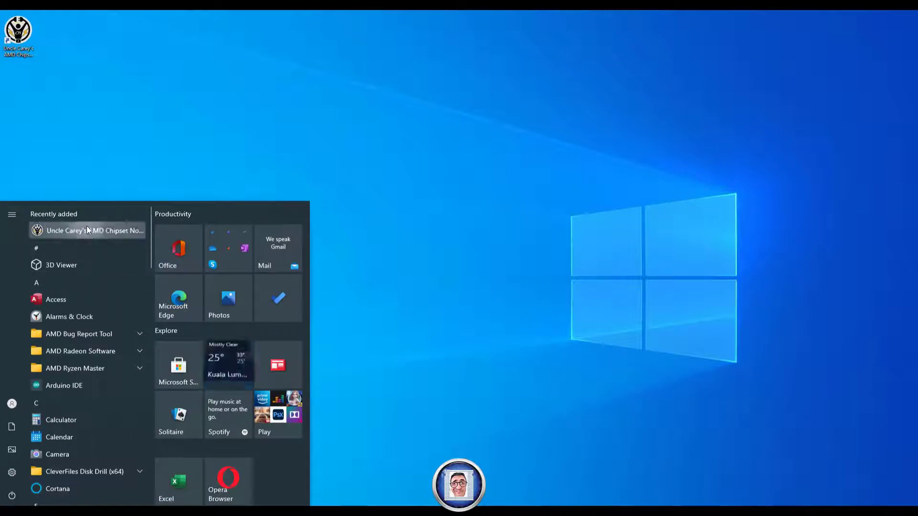
left_click(87, 230)
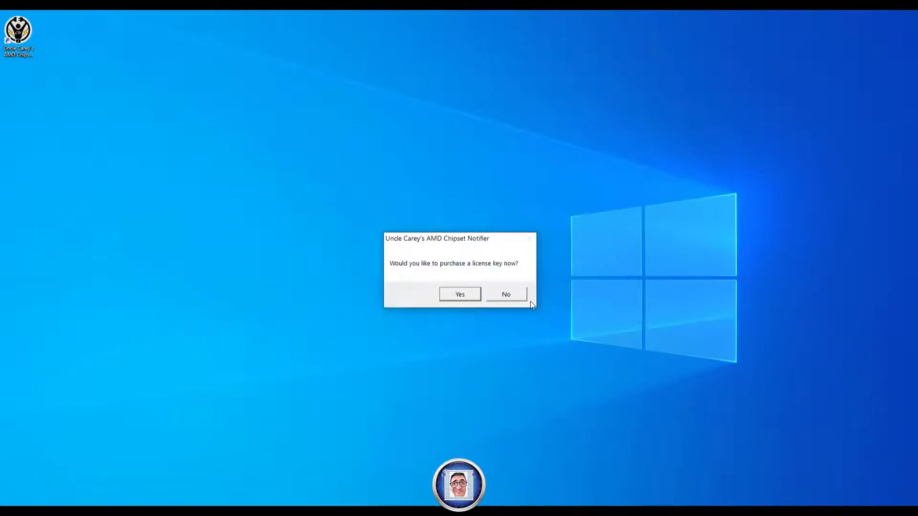
left_click(505, 294)
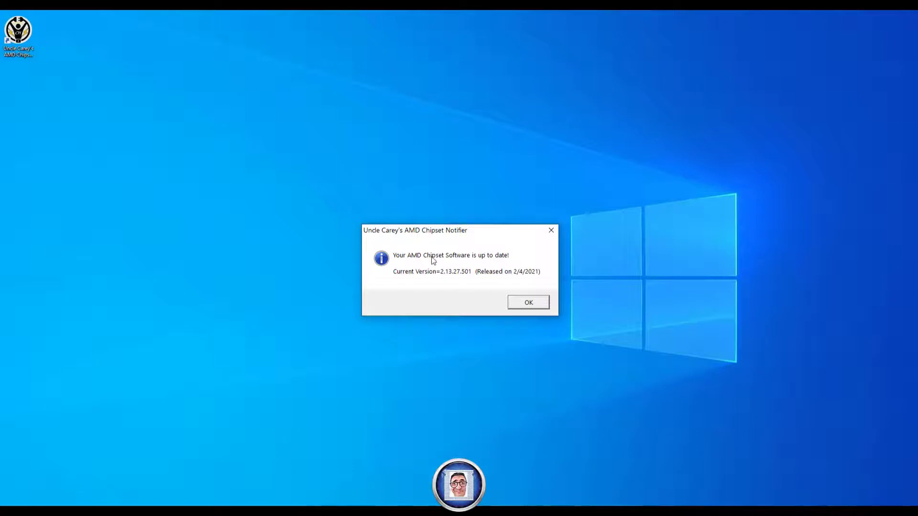
left_click(527, 302)
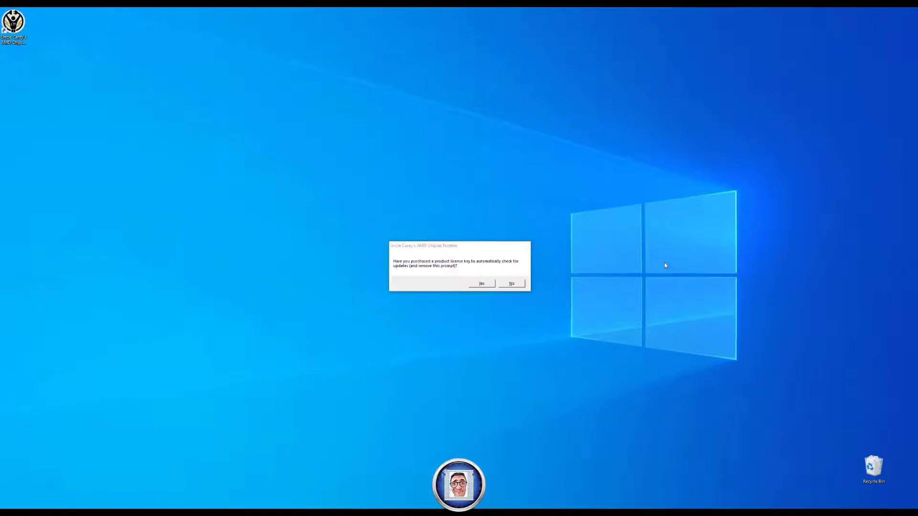
mouse_move(77, 66)
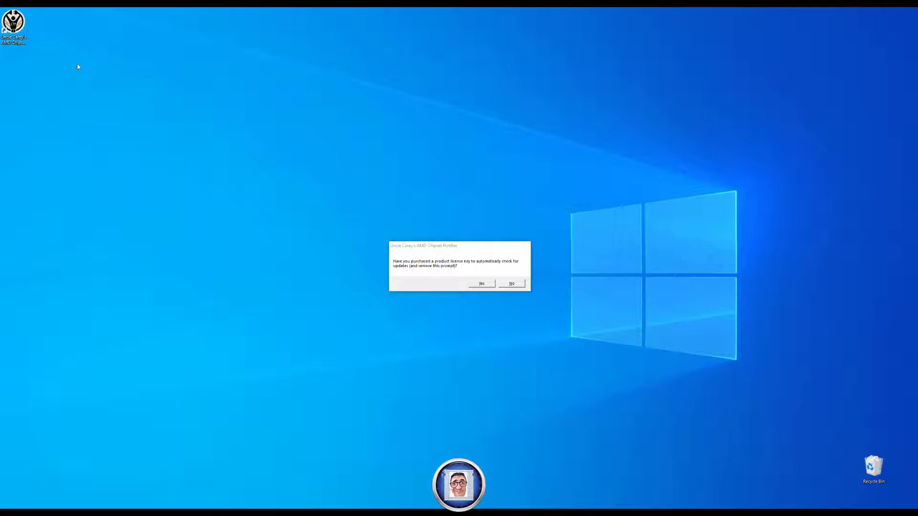
mouse_move(321, 455)
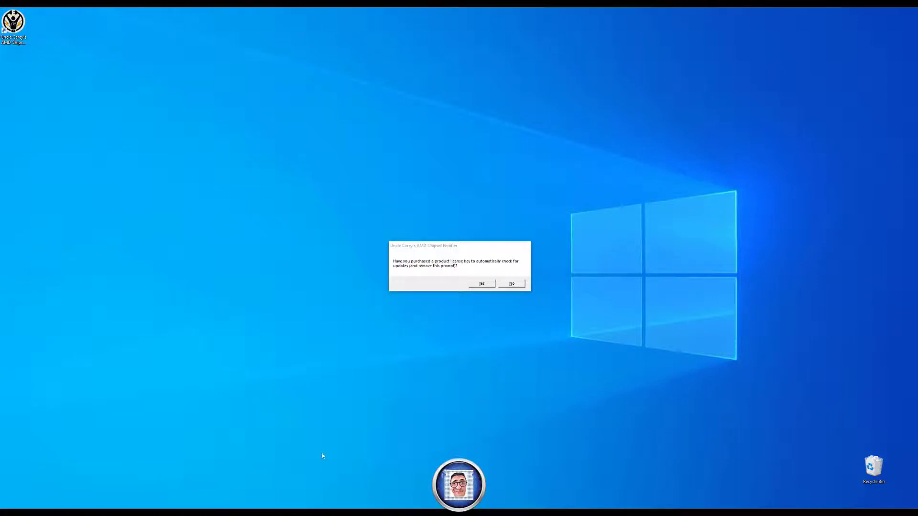
mouse_move(516, 277)
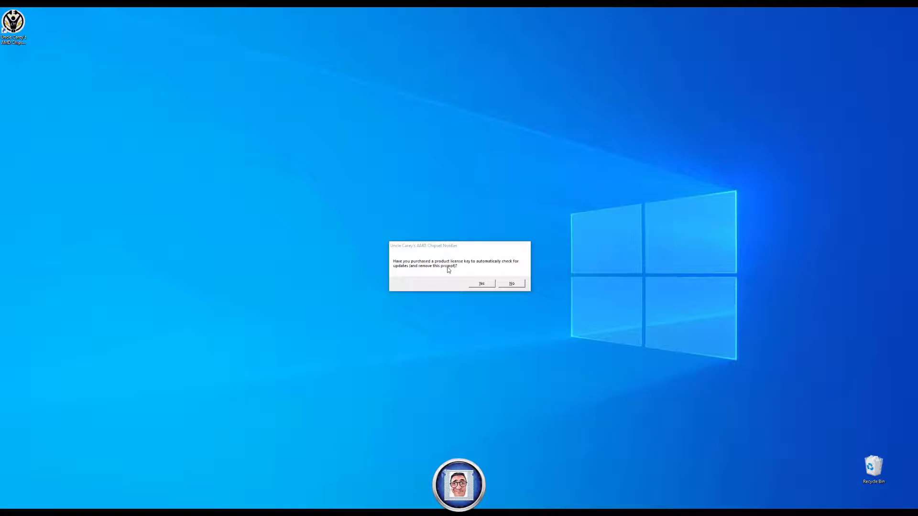
mouse_move(501, 273)
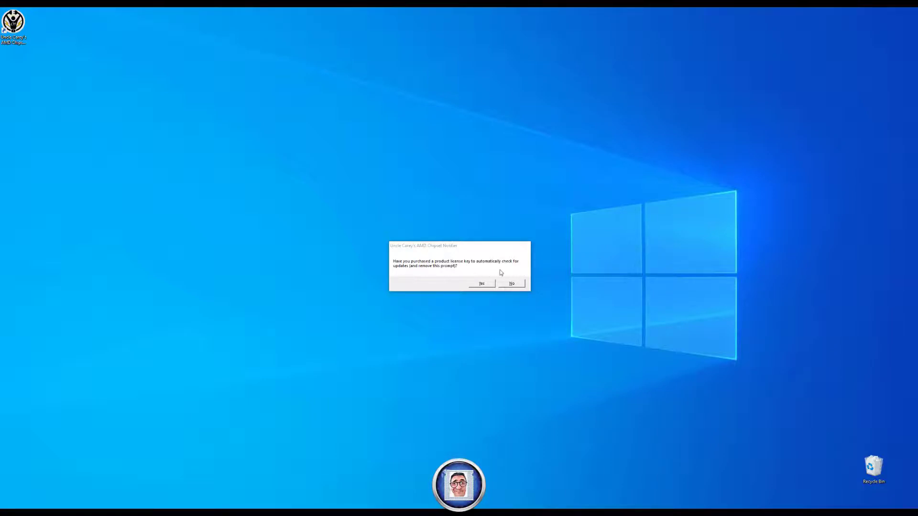
Answer No to both 'purchased a license key' and 'purchase a license key now'
left_click(510, 283)
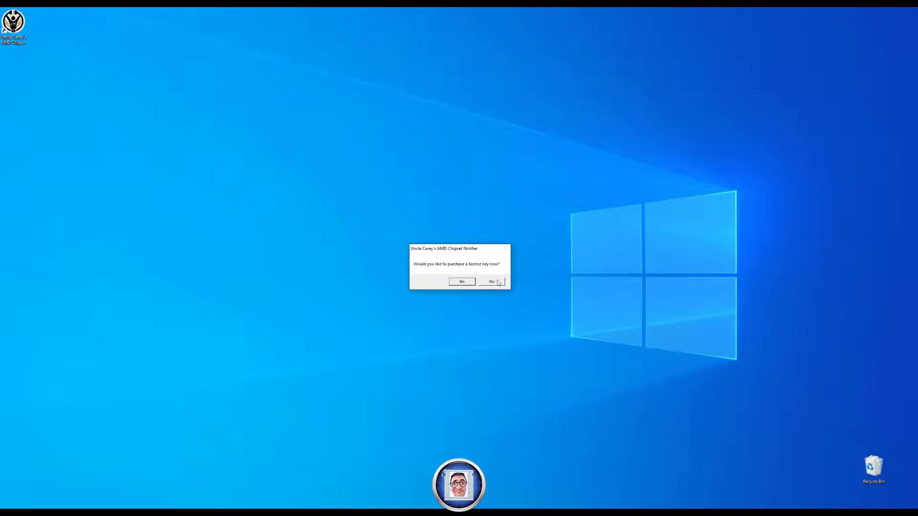
left_click(493, 281)
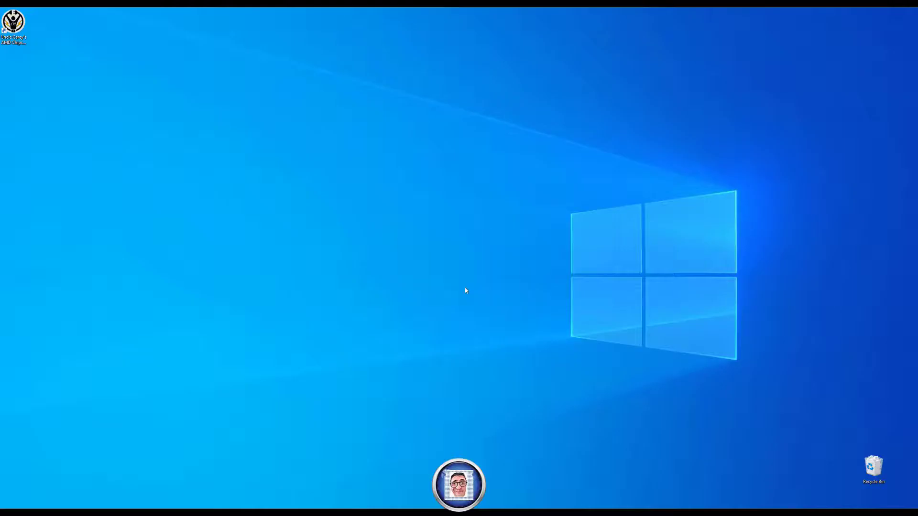
mouse_move(488, 268)
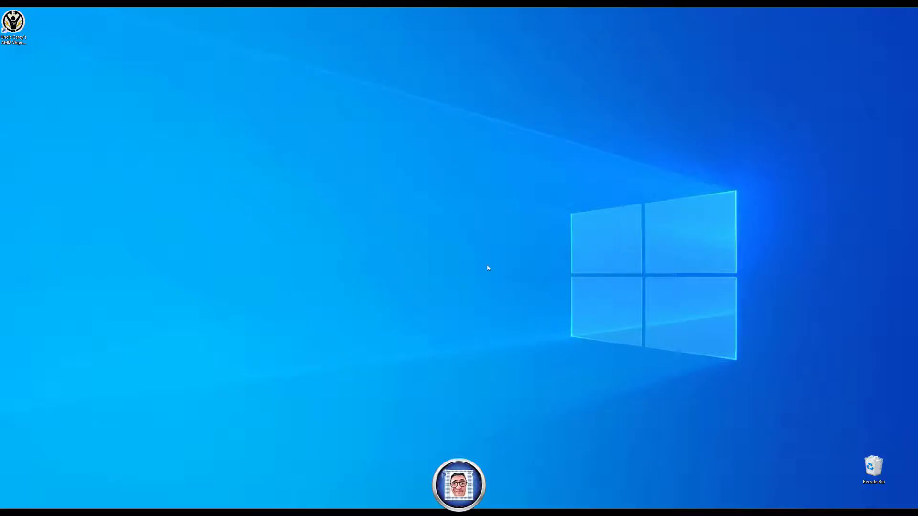
mouse_move(438, 362)
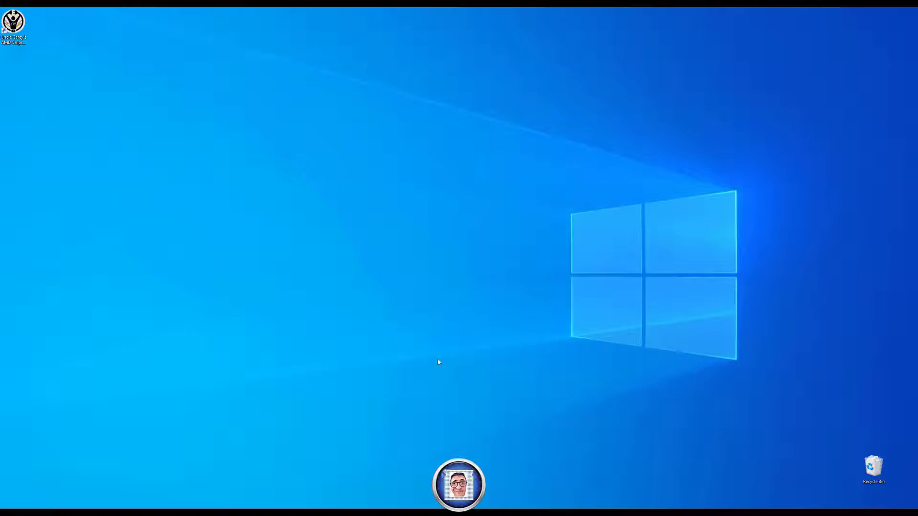
mouse_move(505, 403)
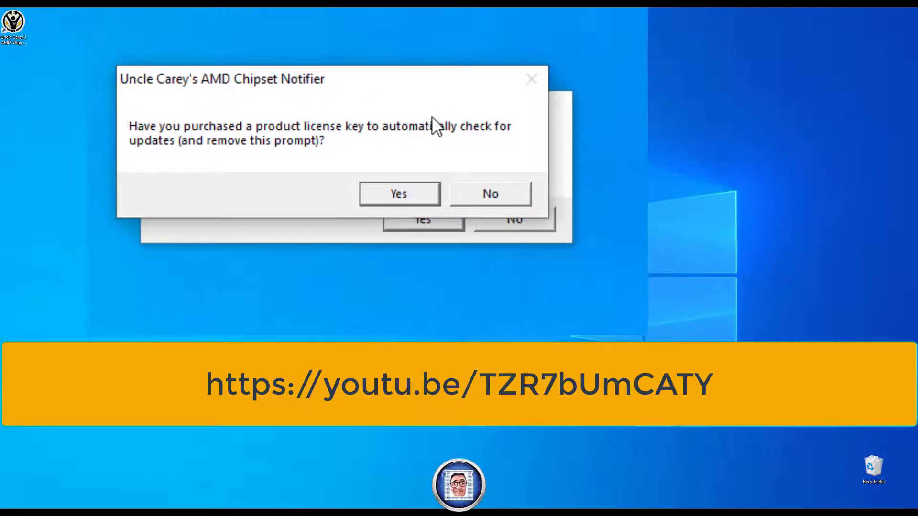
mouse_move(425, 155)
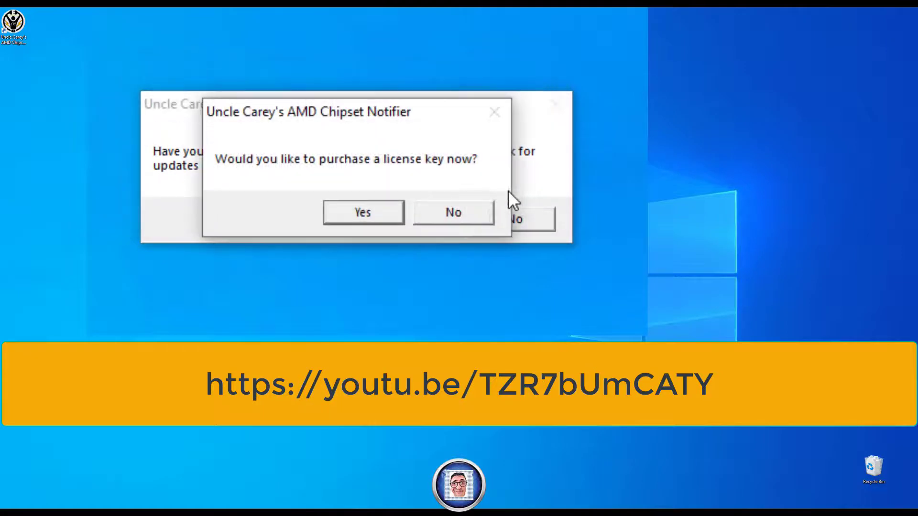
Decline the license prompts and acknowledge chipset software 2.13.27.501 is up to date
left_click(453, 212)
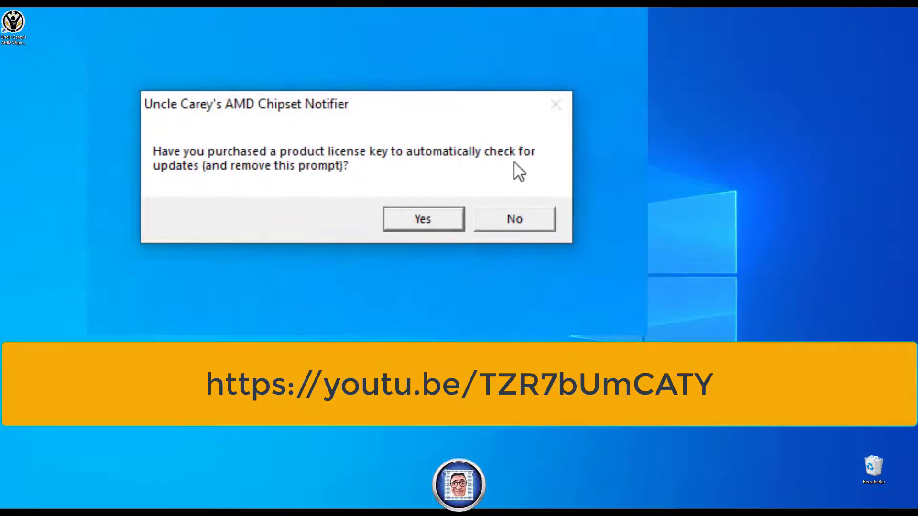
left_click(422, 219)
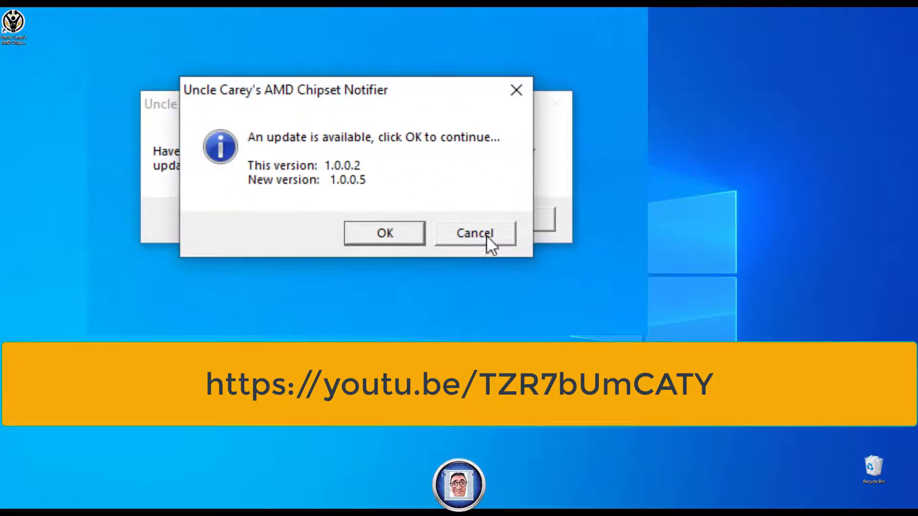
mouse_move(483, 258)
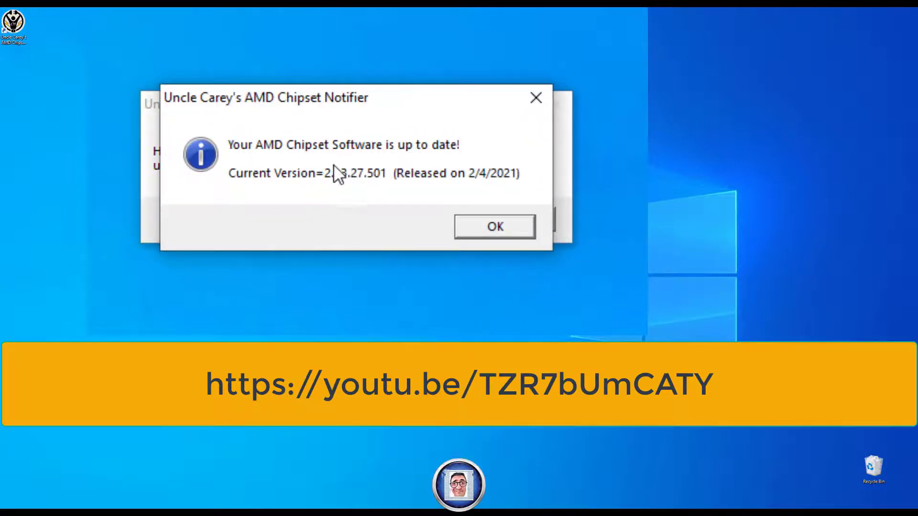
mouse_move(402, 167)
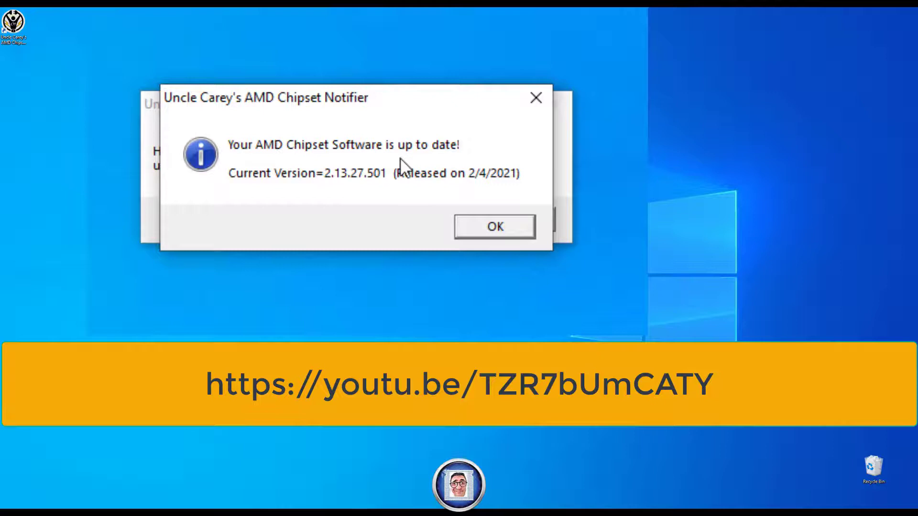
mouse_move(269, 199)
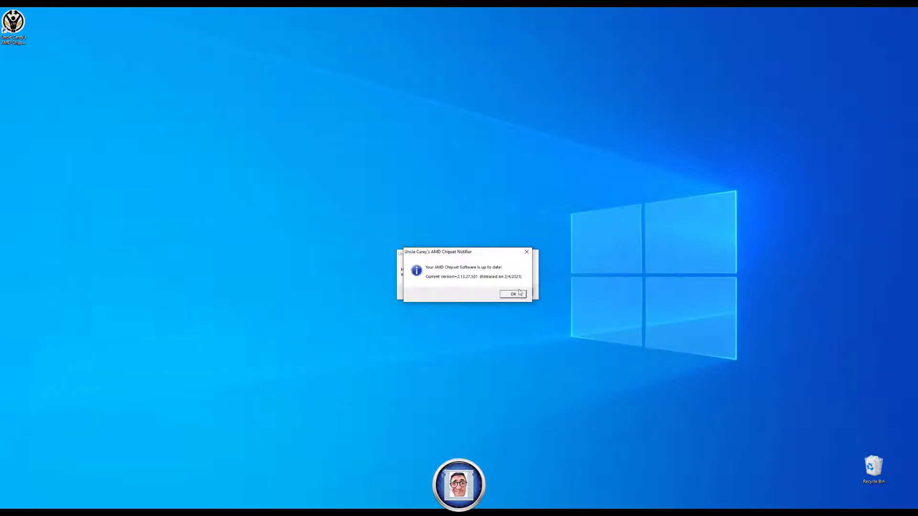
left_click(511, 293)
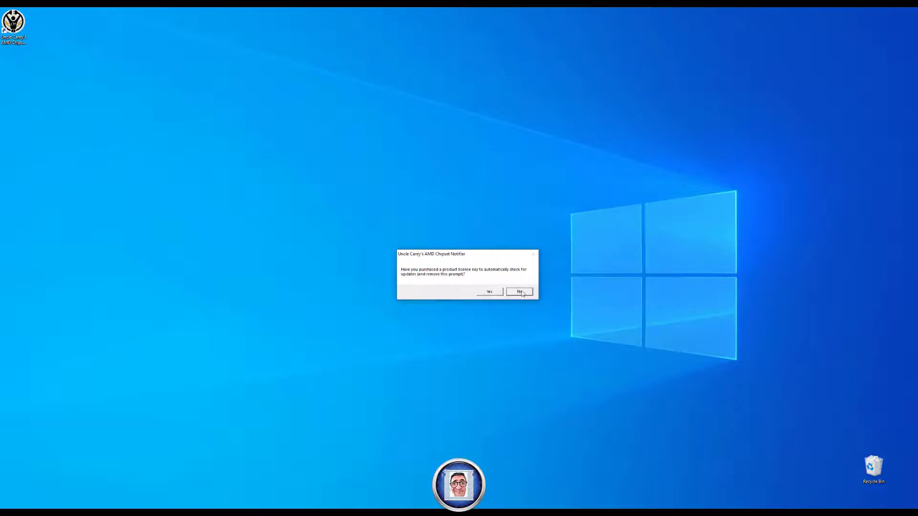
left_click(519, 292)
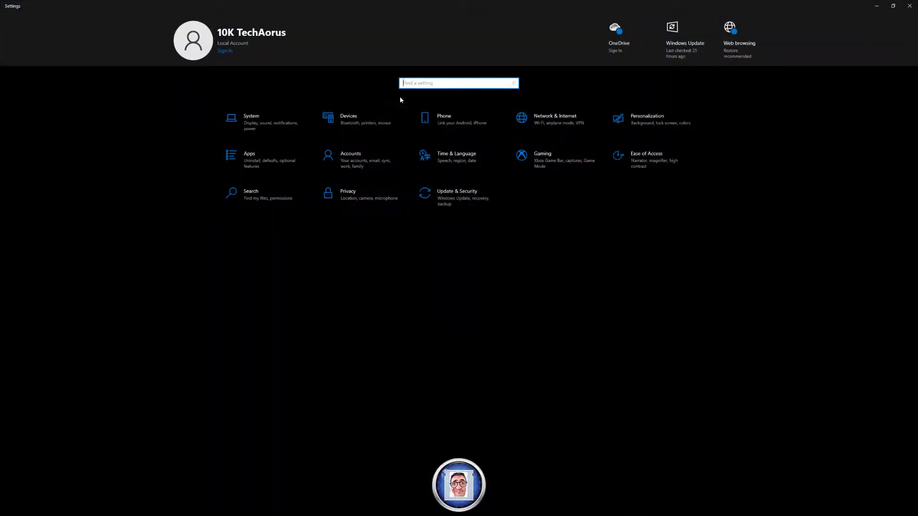
Search Settings for 'star' and switch the Notifier off in Startup Apps
type("start")
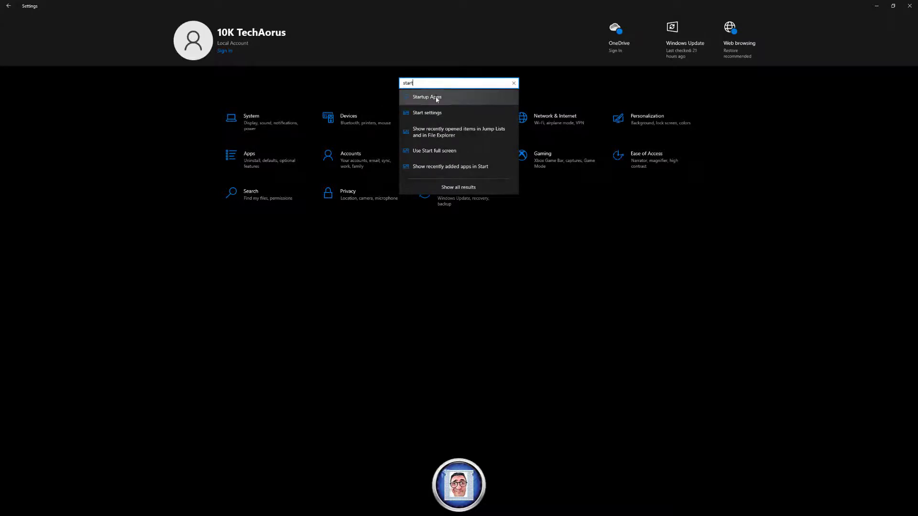
left_click(427, 97)
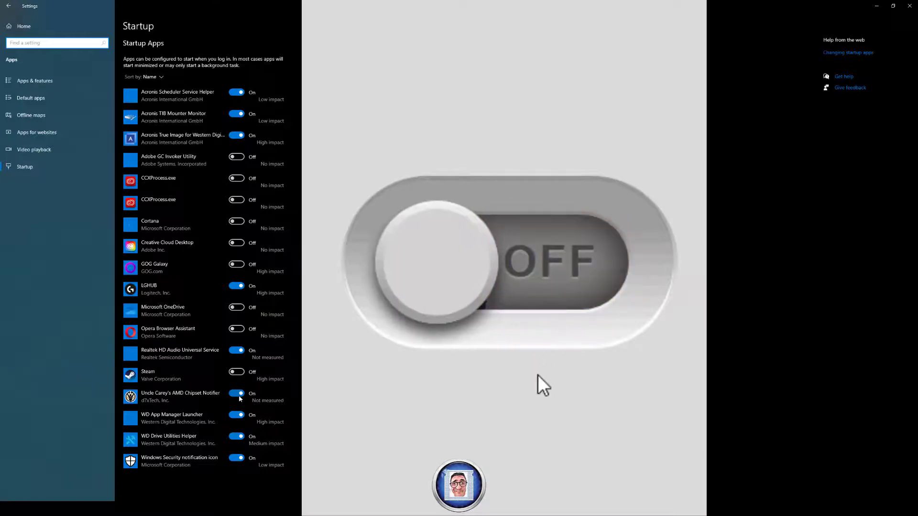
left_click(236, 394)
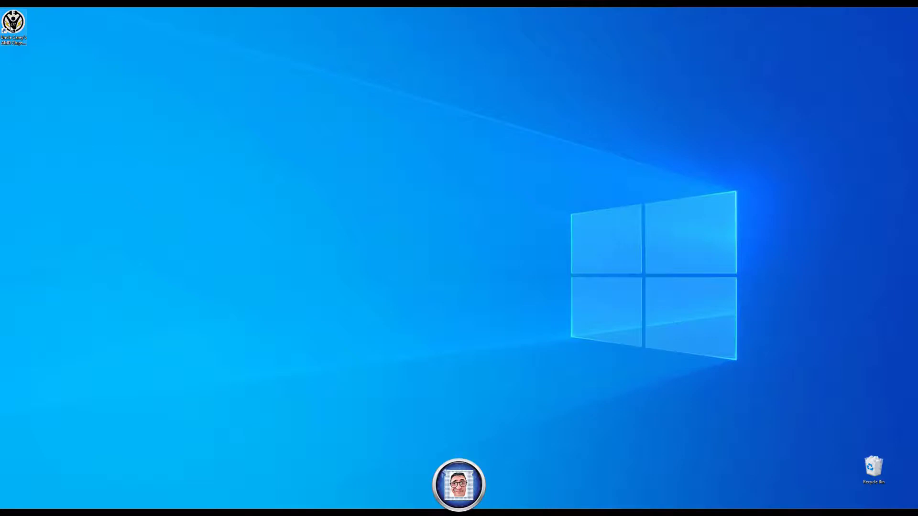
mouse_move(151, 103)
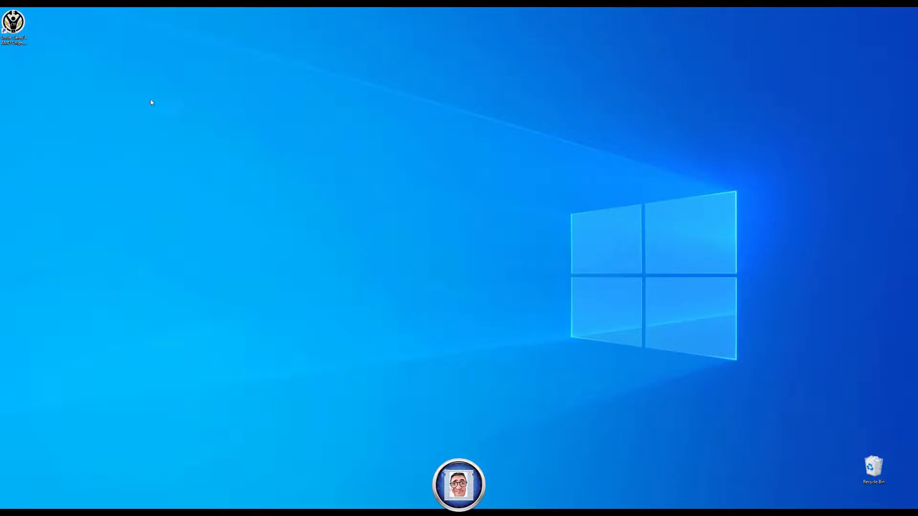
mouse_move(285, 311)
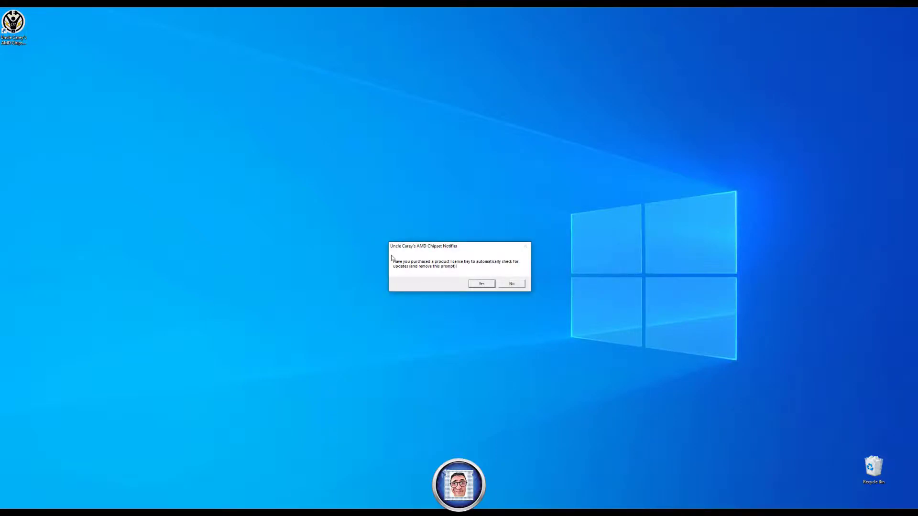
Decline both license prompts and dismiss the 2.13.27.501 up-to-date message
left_click(511, 284)
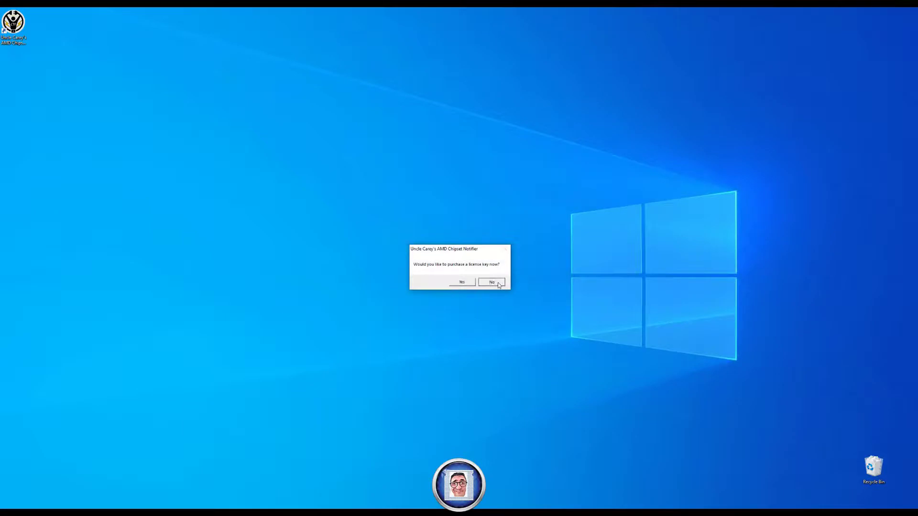
left_click(492, 282)
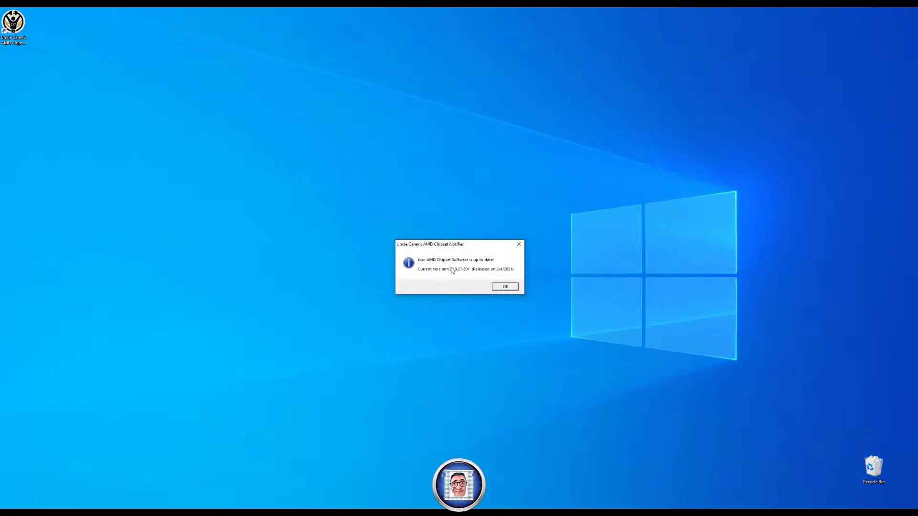
left_click(505, 286)
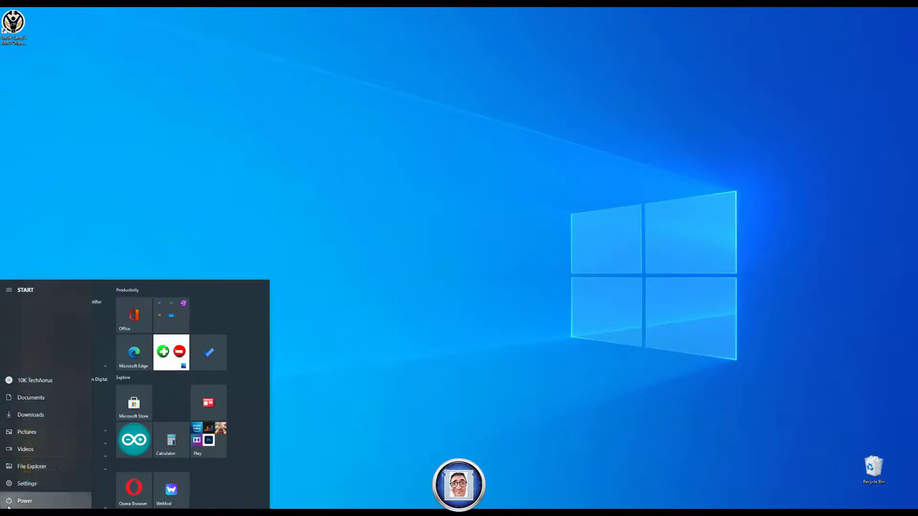
Open the Start menu power options to restart the computer
left_click(24, 500)
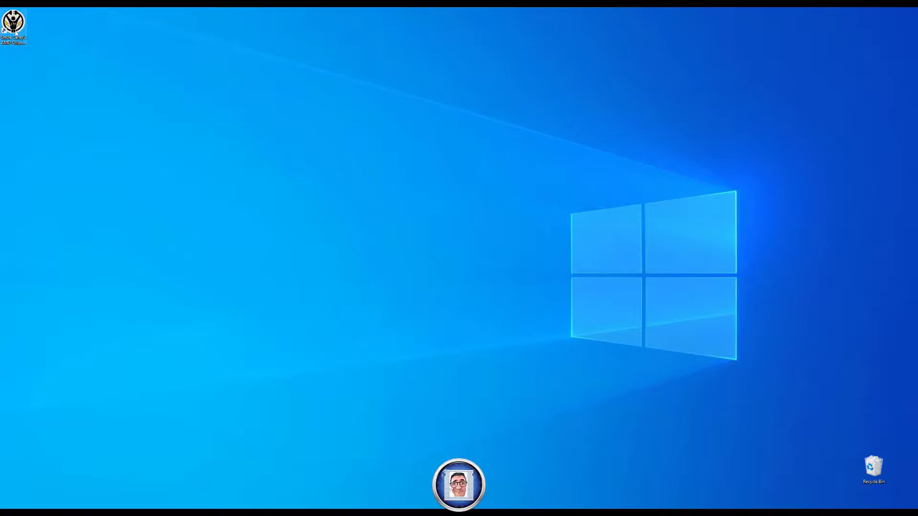
mouse_move(308, 344)
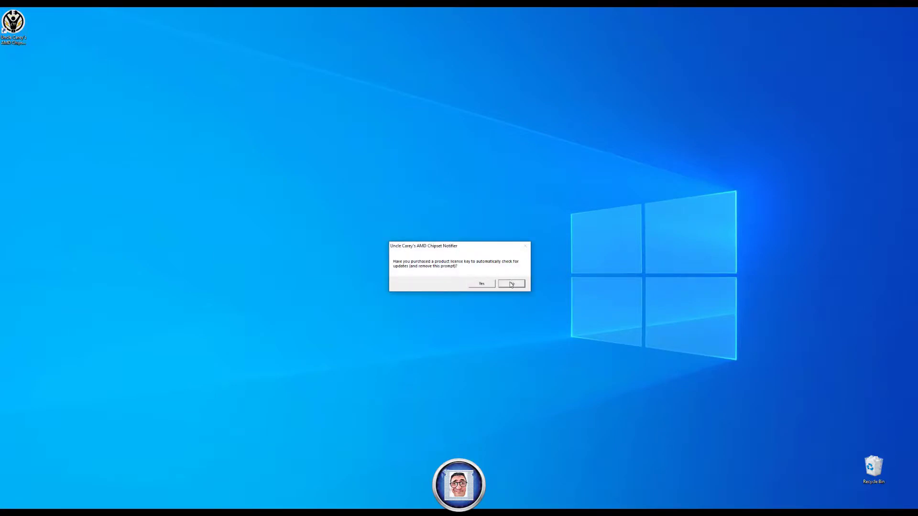
Answer No to both license key prompts and dismiss the up-to-date chipset message
left_click(511, 283)
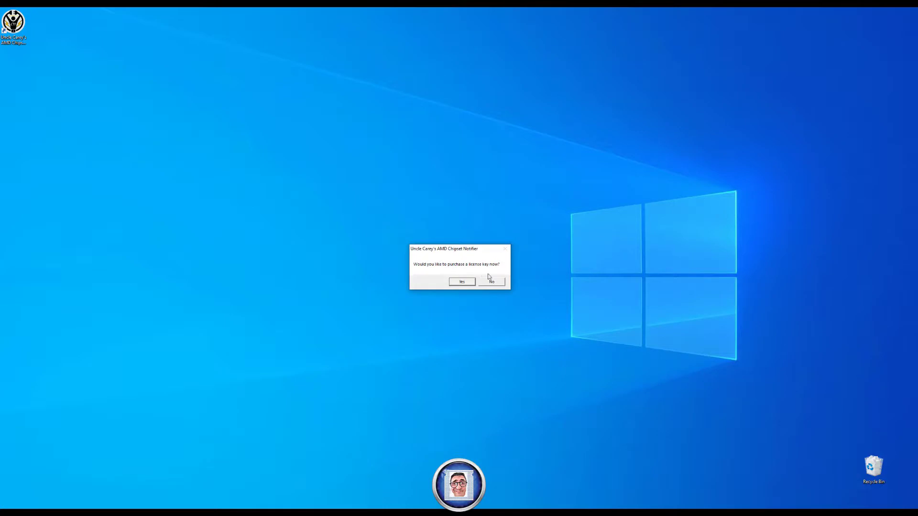
left_click(491, 282)
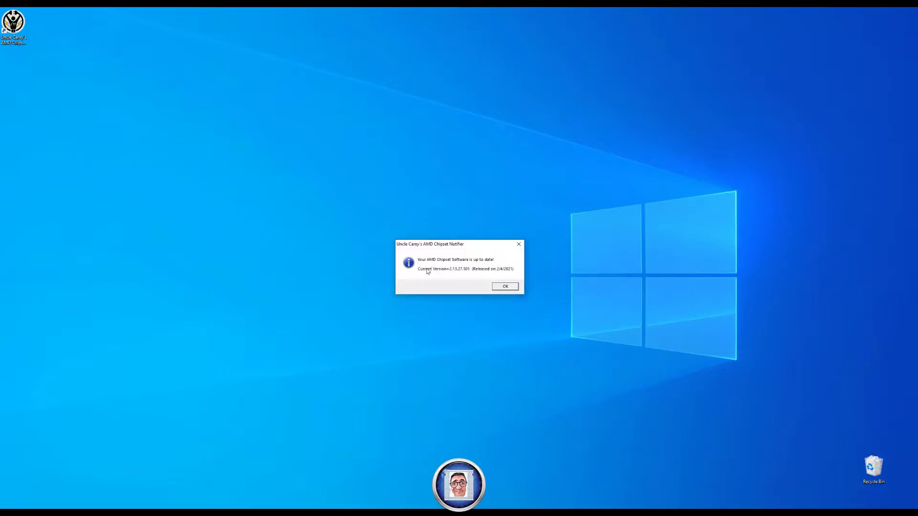
mouse_move(439, 257)
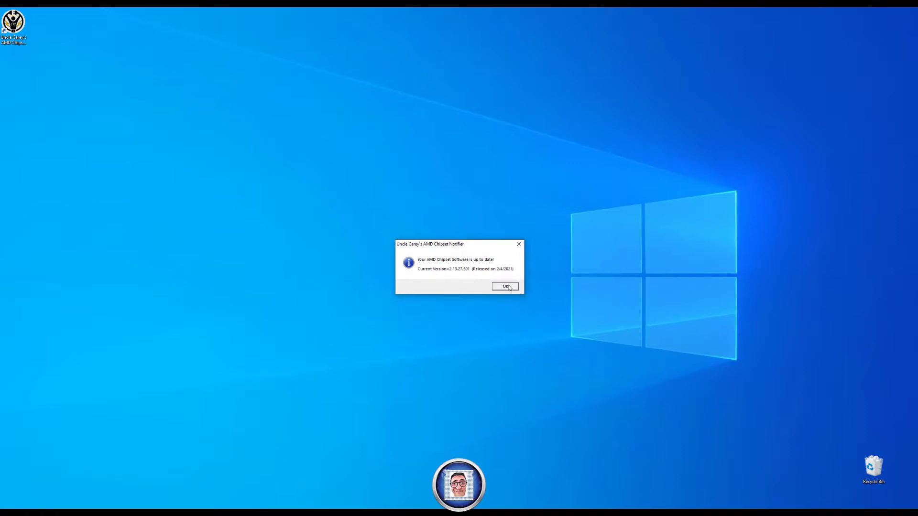
left_click(505, 287)
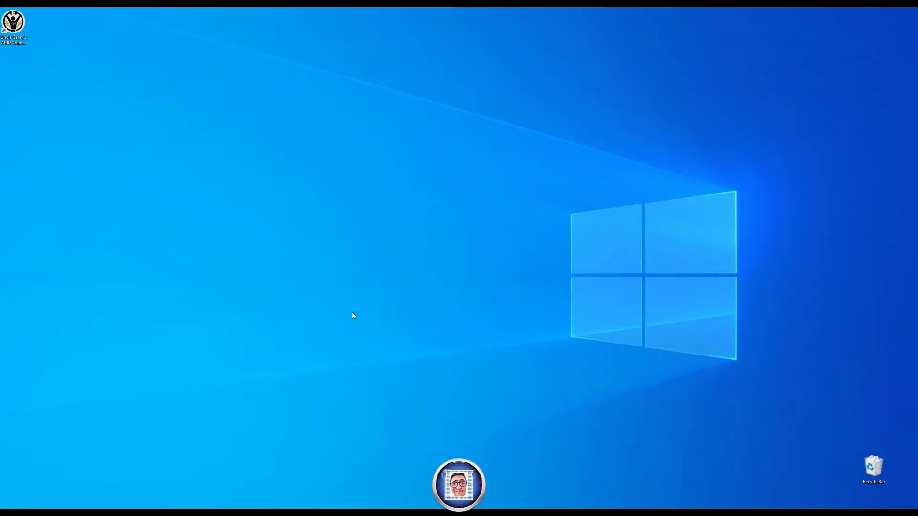
mouse_move(378, 187)
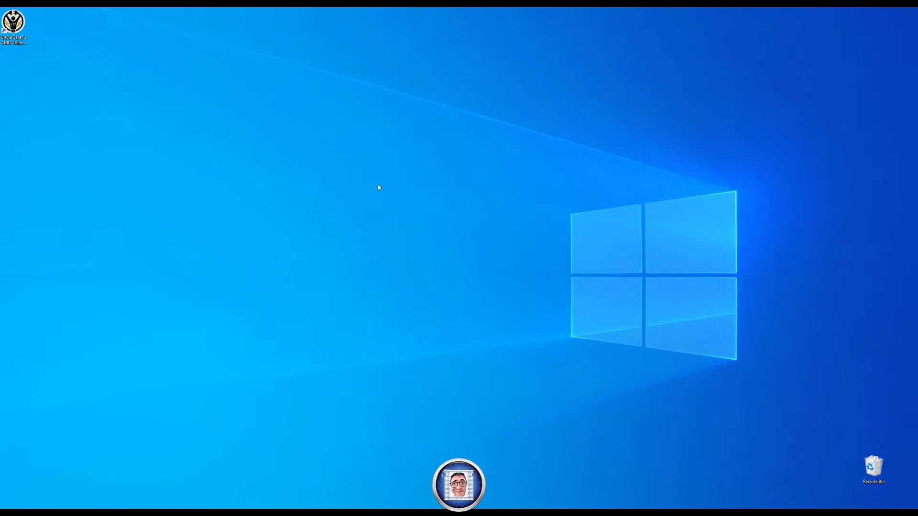
mouse_move(451, 221)
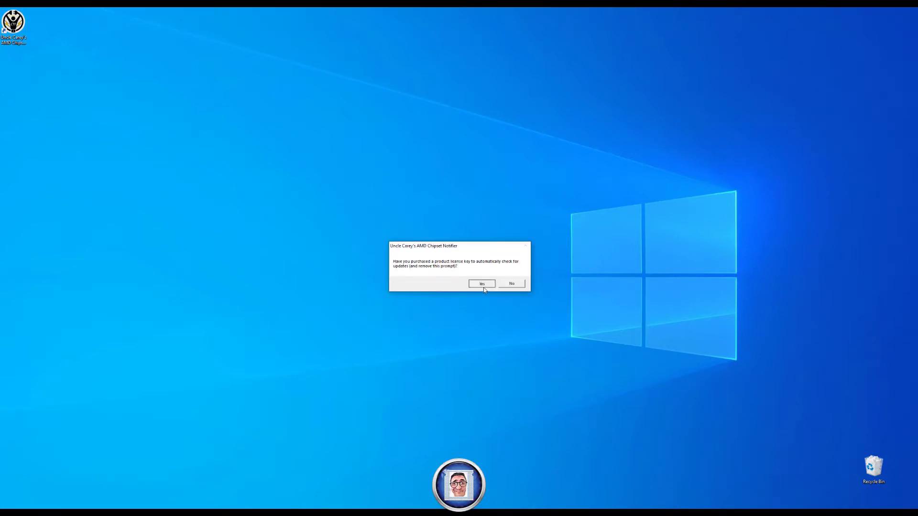
Answer Yes to the purchased license key question to reach the empty key entry box
left_click(482, 283)
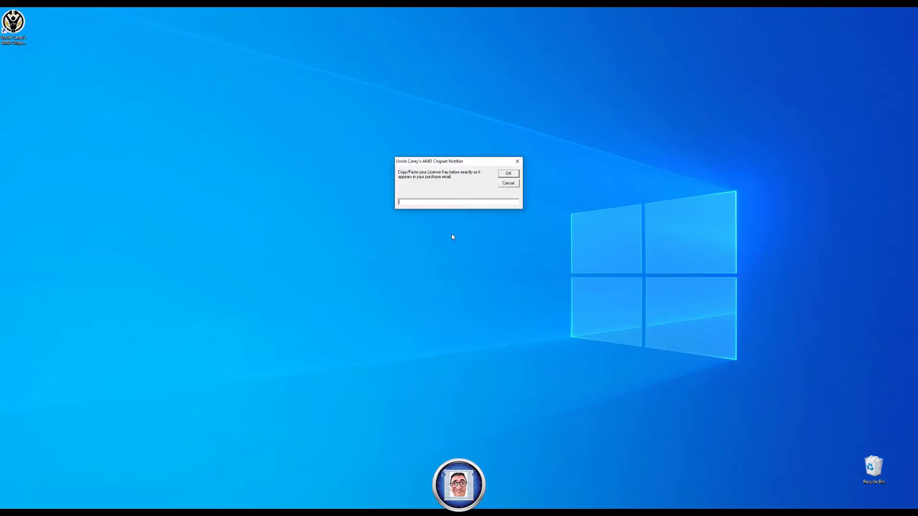
mouse_move(485, 248)
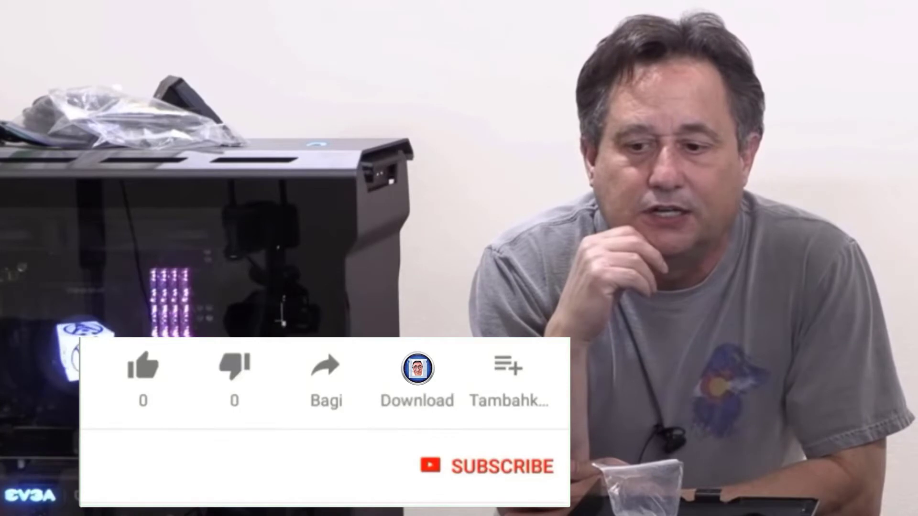
left_click(142, 366)
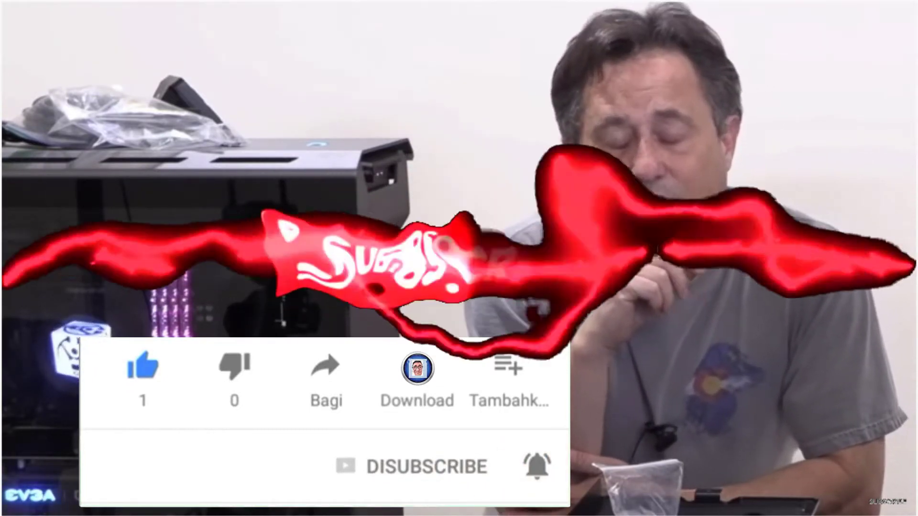